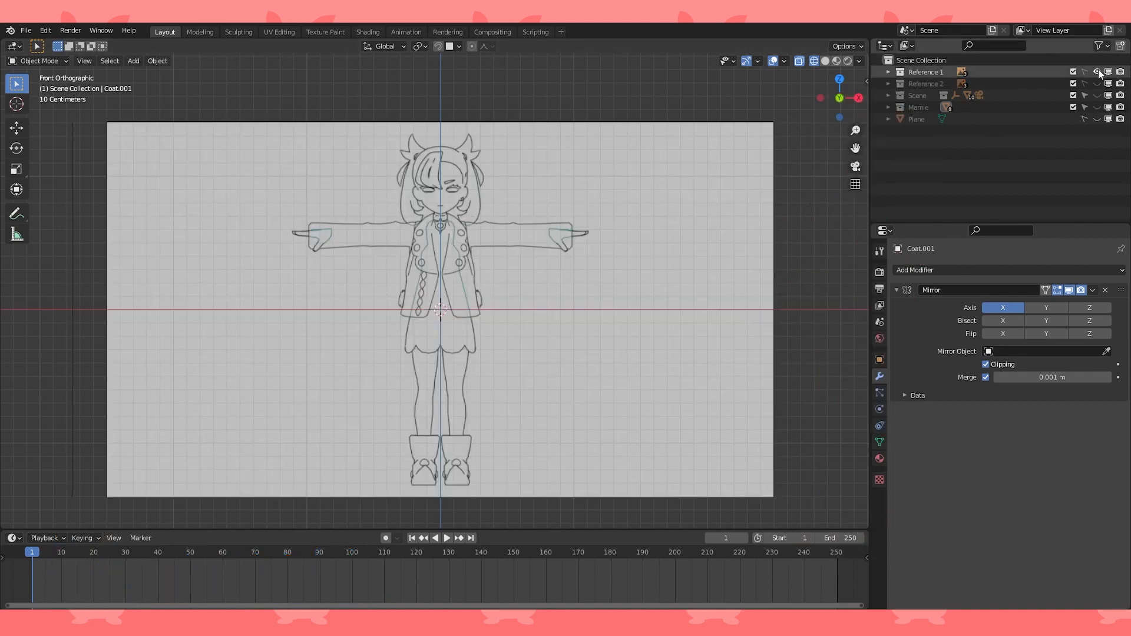
# Hide the reference, loop-cut the new plane vertically and extrude it into a tapered block
pyautogui.click(133, 60)
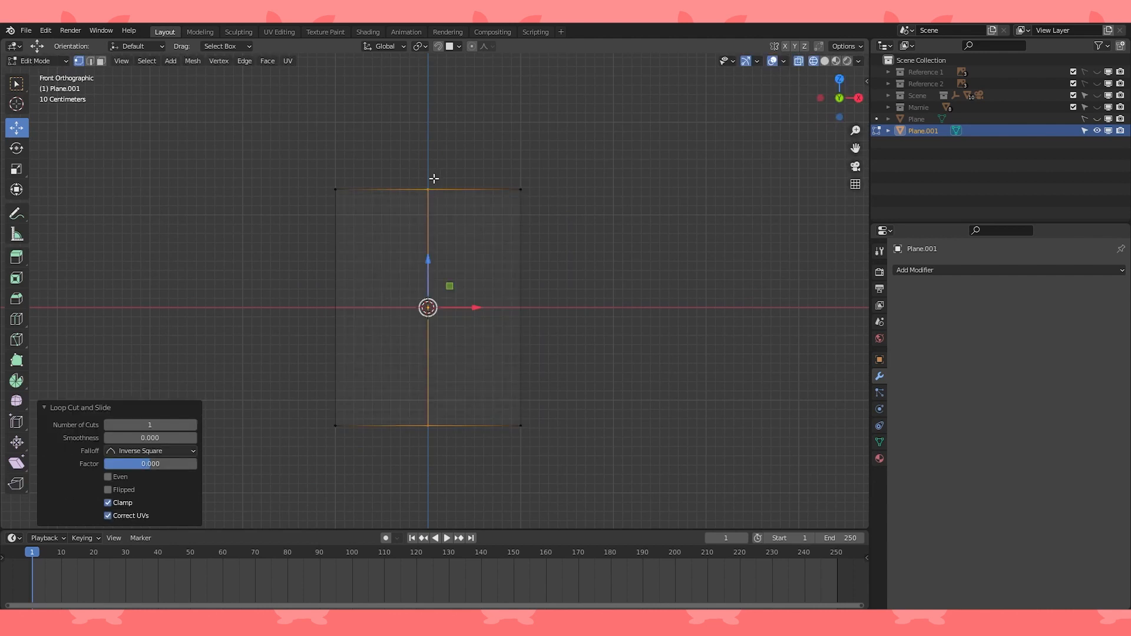
pyautogui.moveTo(427, 178); pyautogui.dragTo(502, 186)
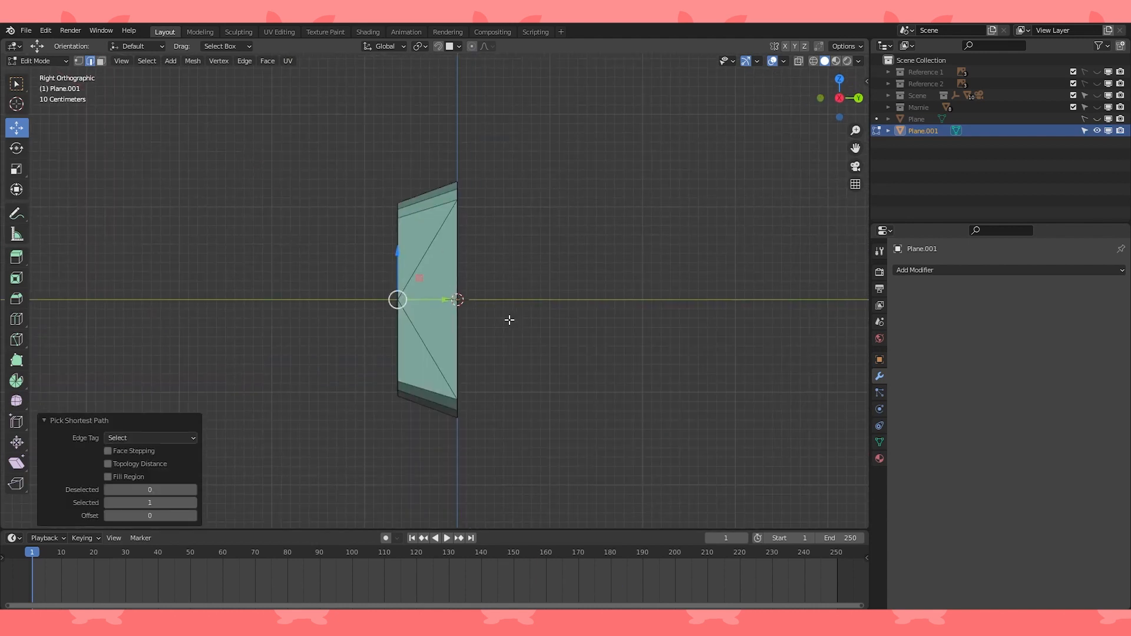
pyautogui.click(485, 46)
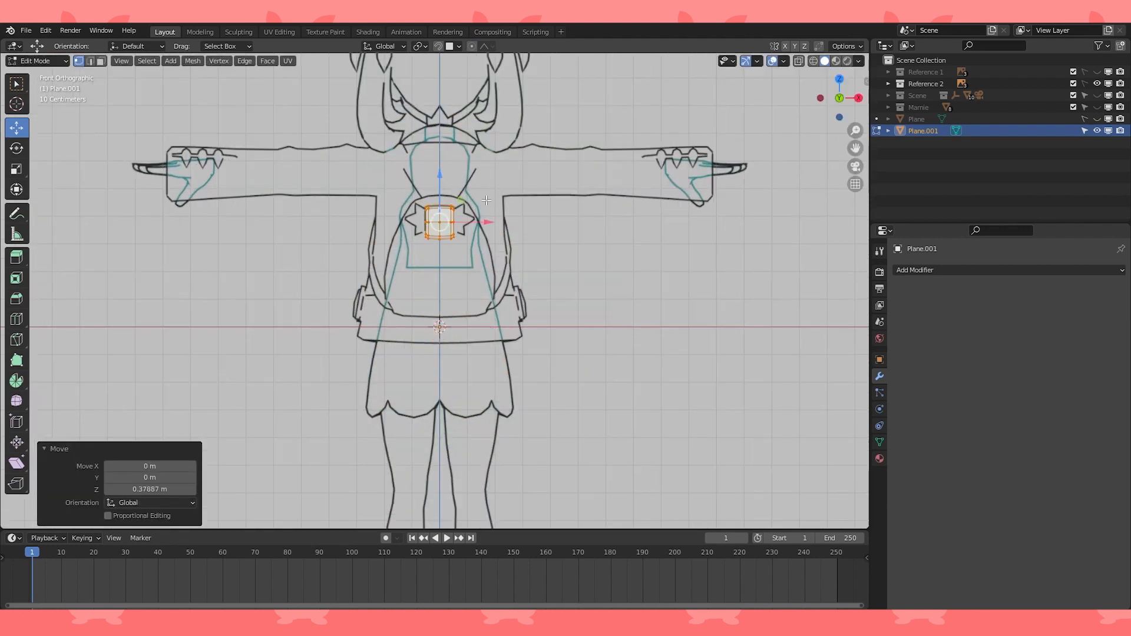
# Move the block up along Z to the bow centre on the chest reference
pyautogui.scroll(3)
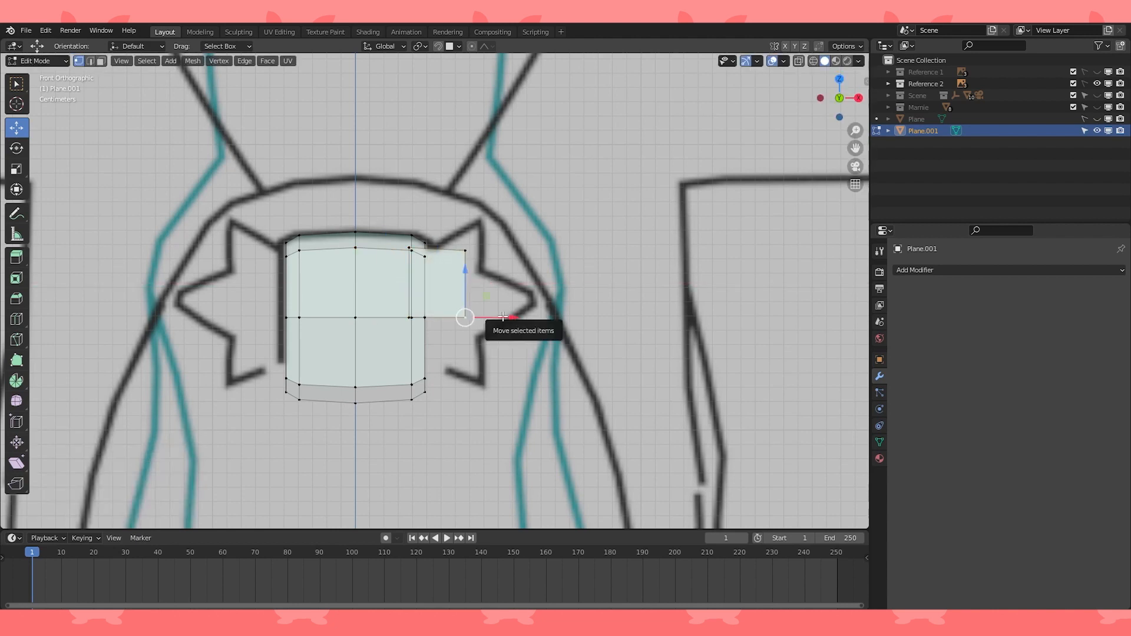
# Select the linked side flap geometry and separate it by Selection into Plane.002
pyautogui.press('shift+s')
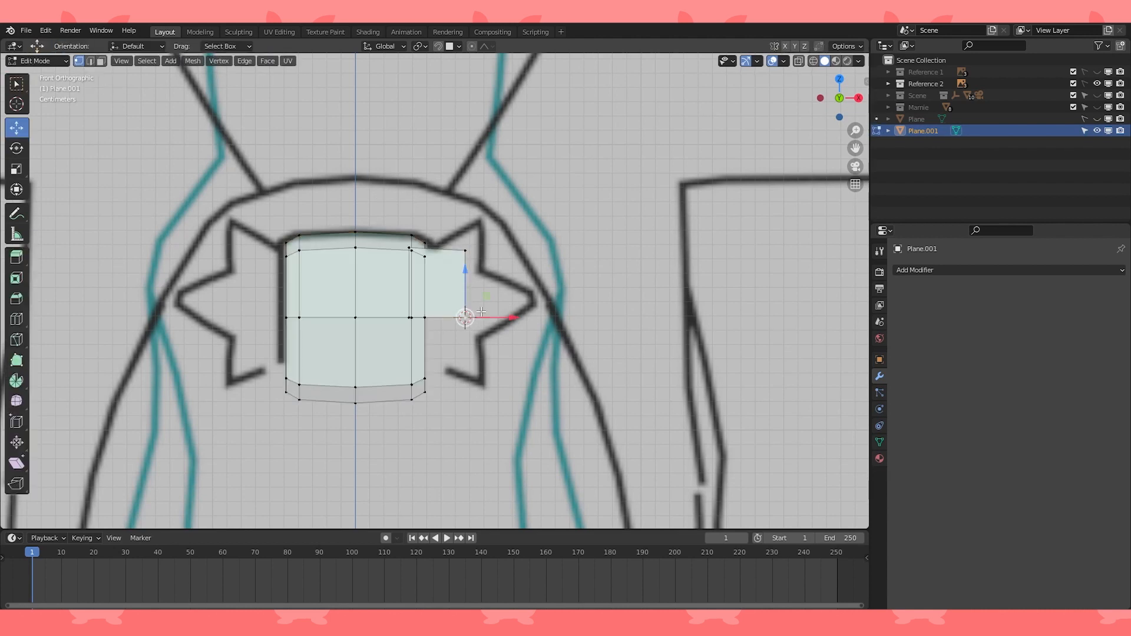
pyautogui.press('p')
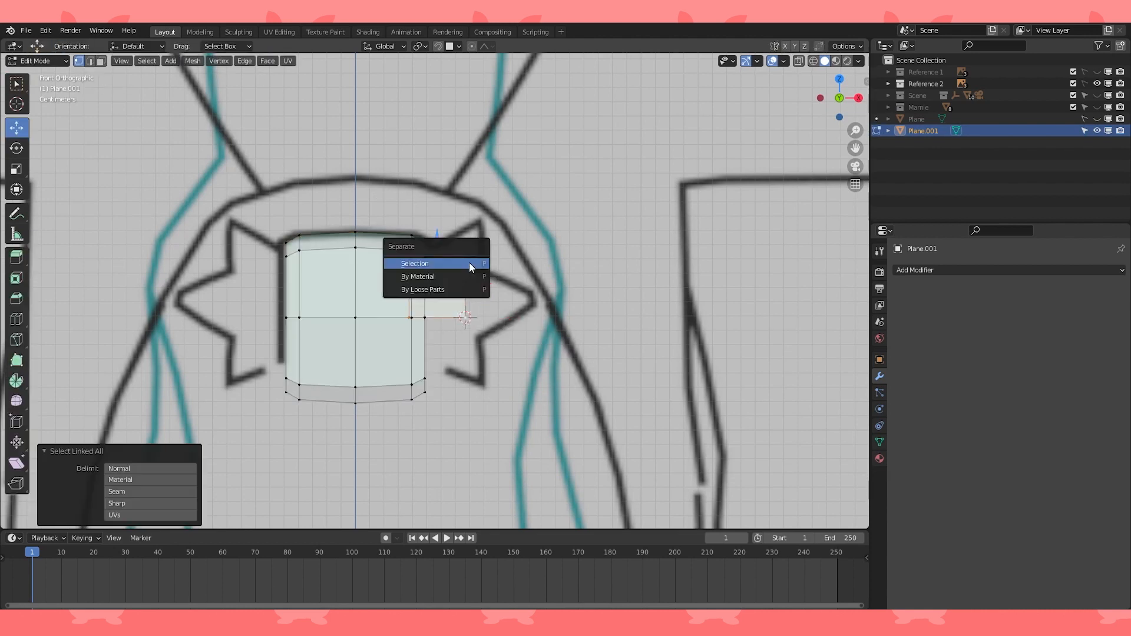
pyautogui.click(413, 263)
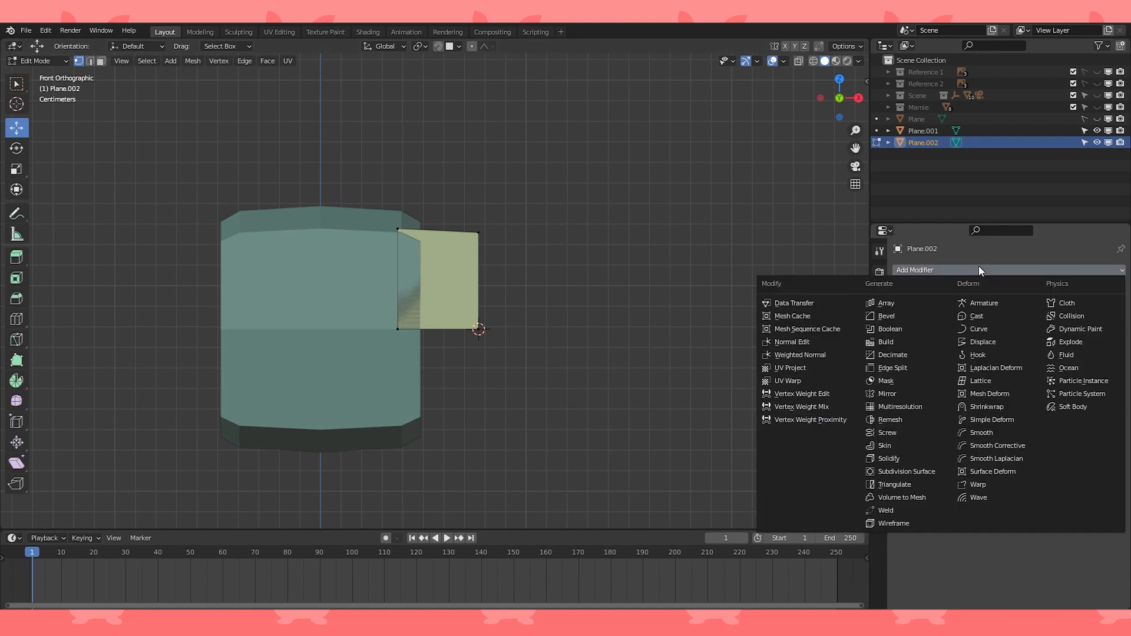
# Mirror Plane.002 on Z with Clipping and pull flap vertices into a pointed, notched tail
pyautogui.click(886, 393)
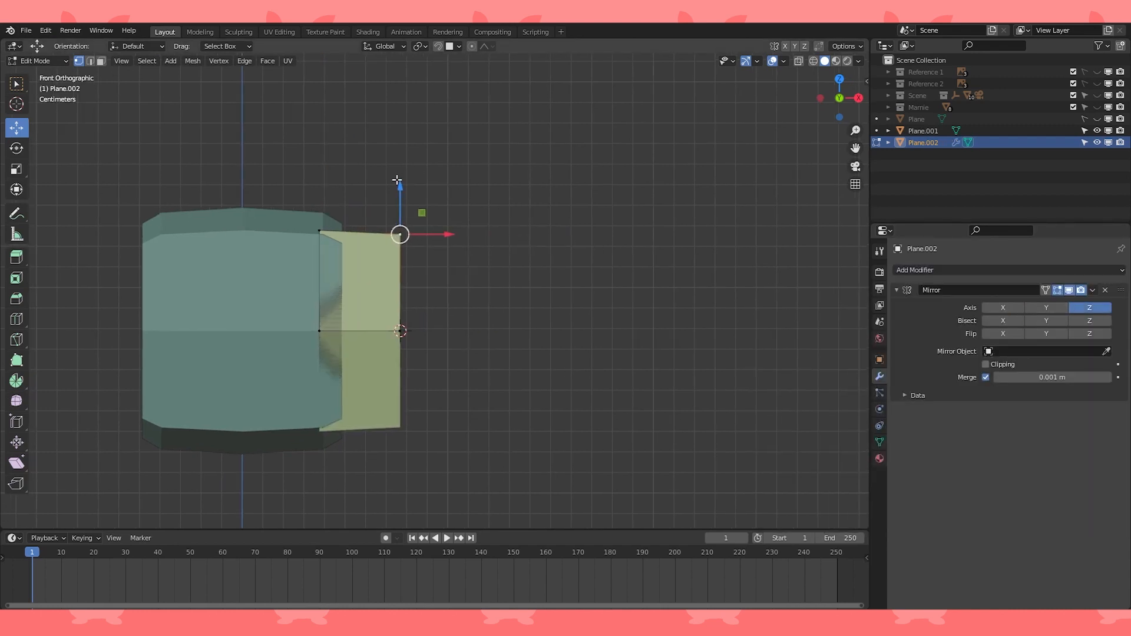
pyautogui.click(985, 364)
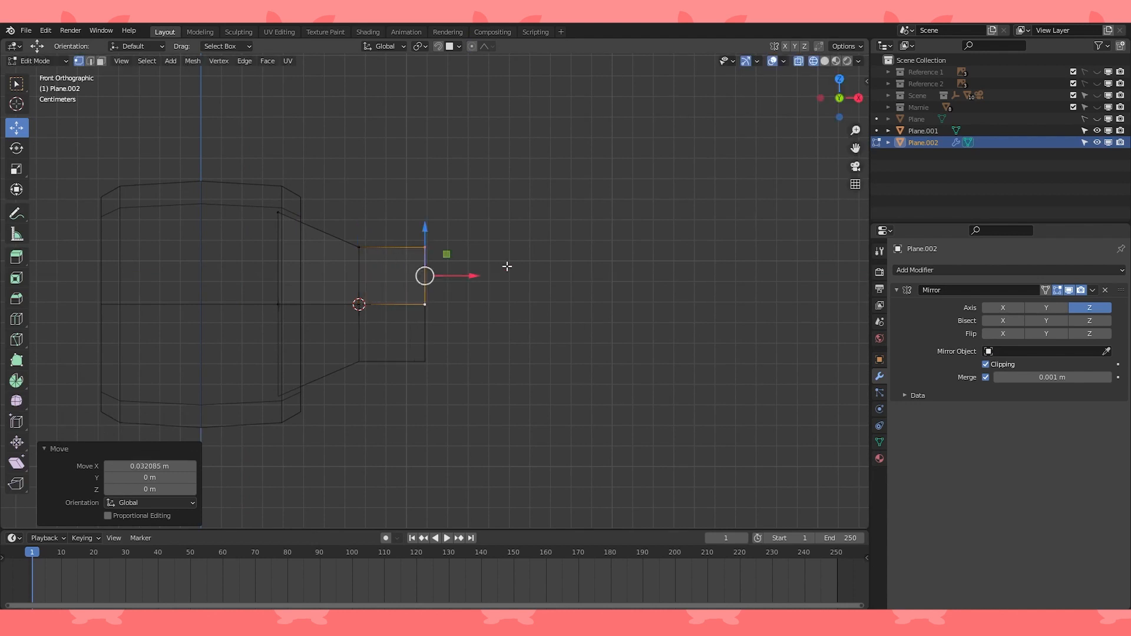
pyautogui.press('m')
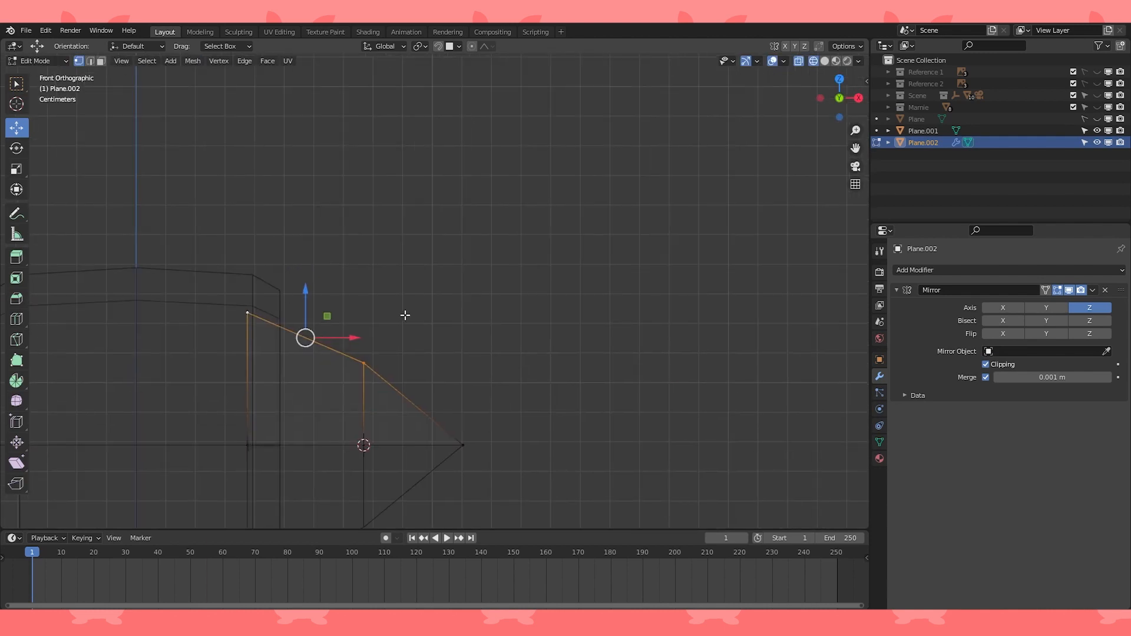
pyautogui.moveTo(364, 361)
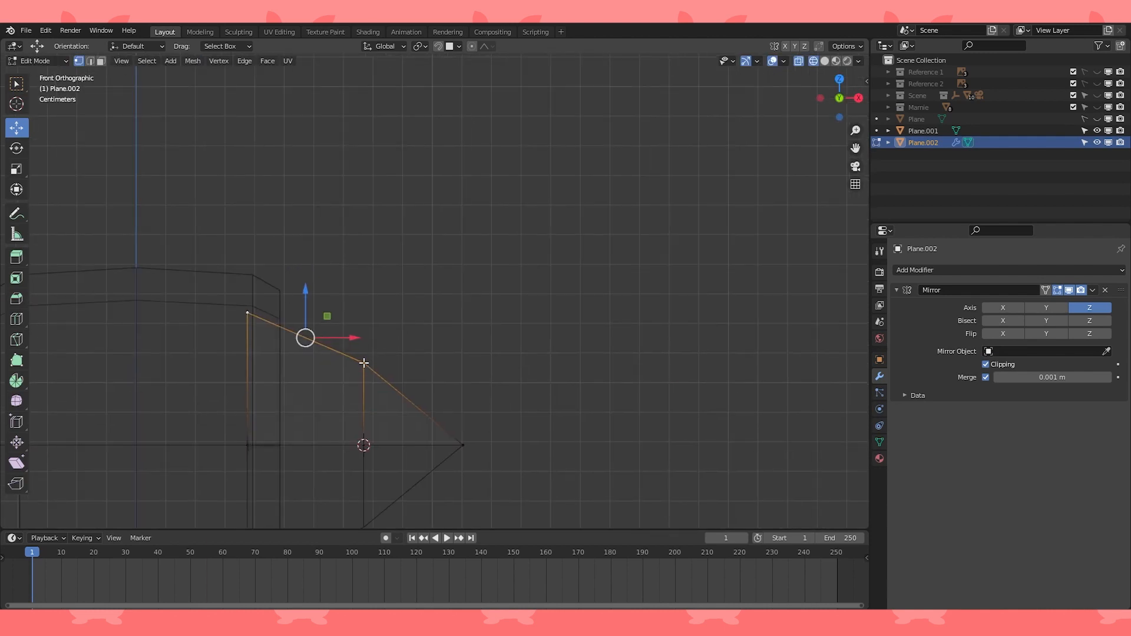
pyautogui.moveTo(304, 337); pyautogui.dragTo(320, 238)
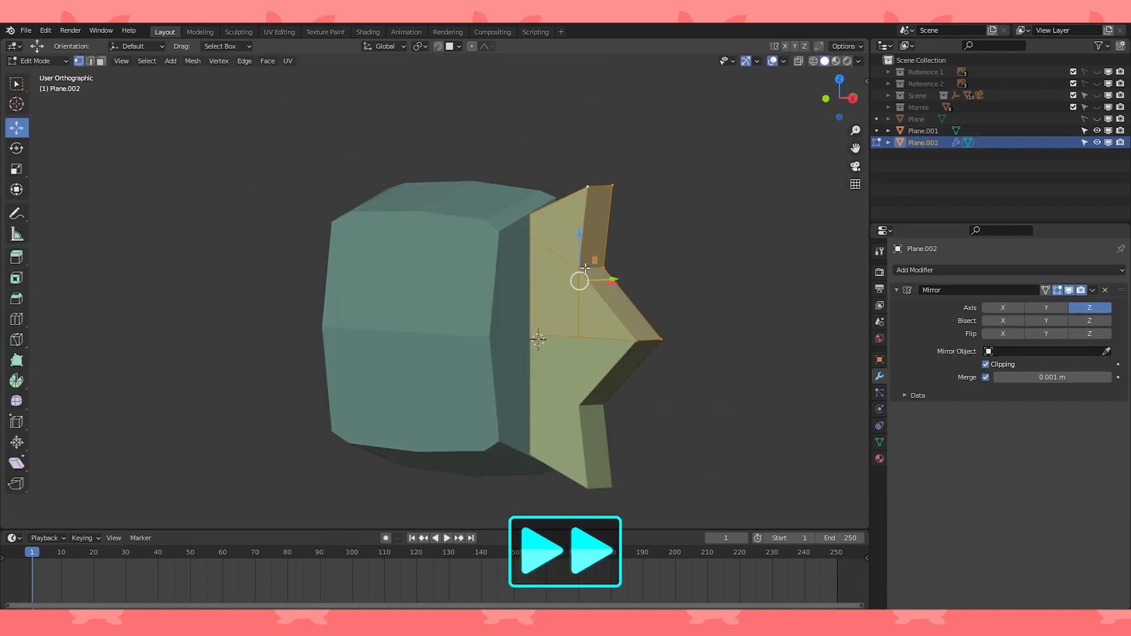
# Apply the flap's mirror, mirror it to the other side and join the wings into Plane.001
pyautogui.press('Tab')
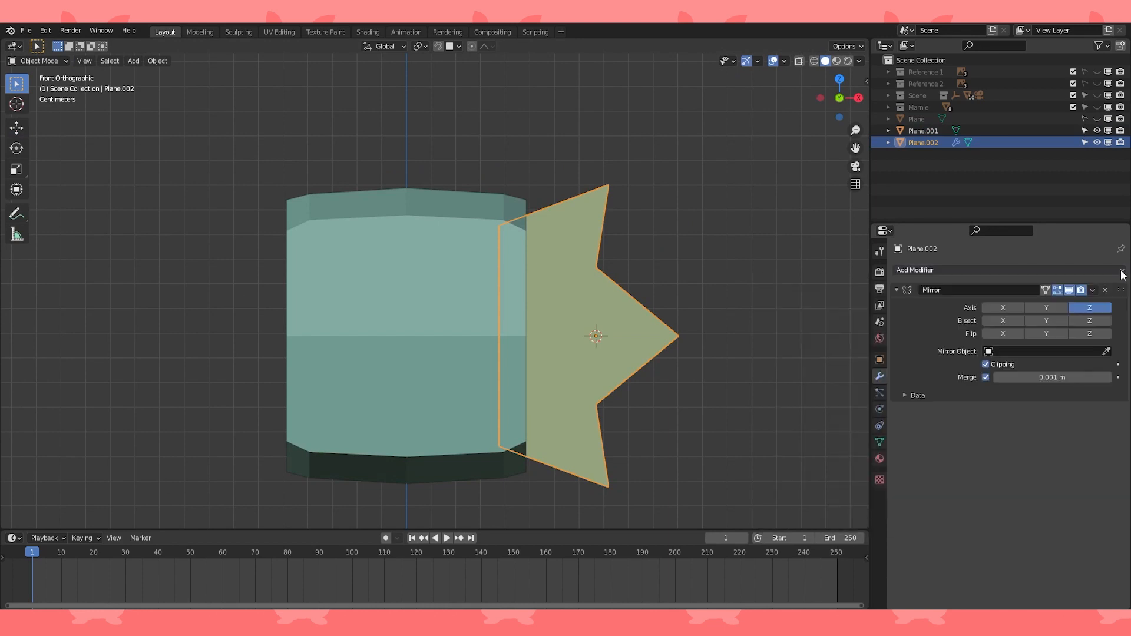
pyautogui.click(1103, 290)
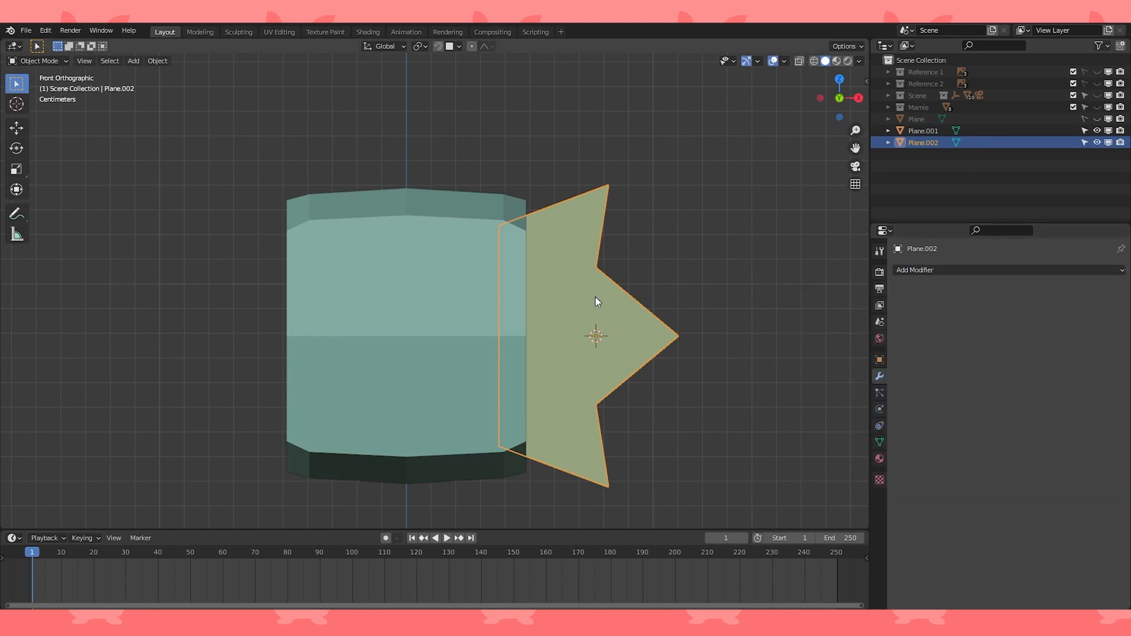
pyautogui.click(157, 61)
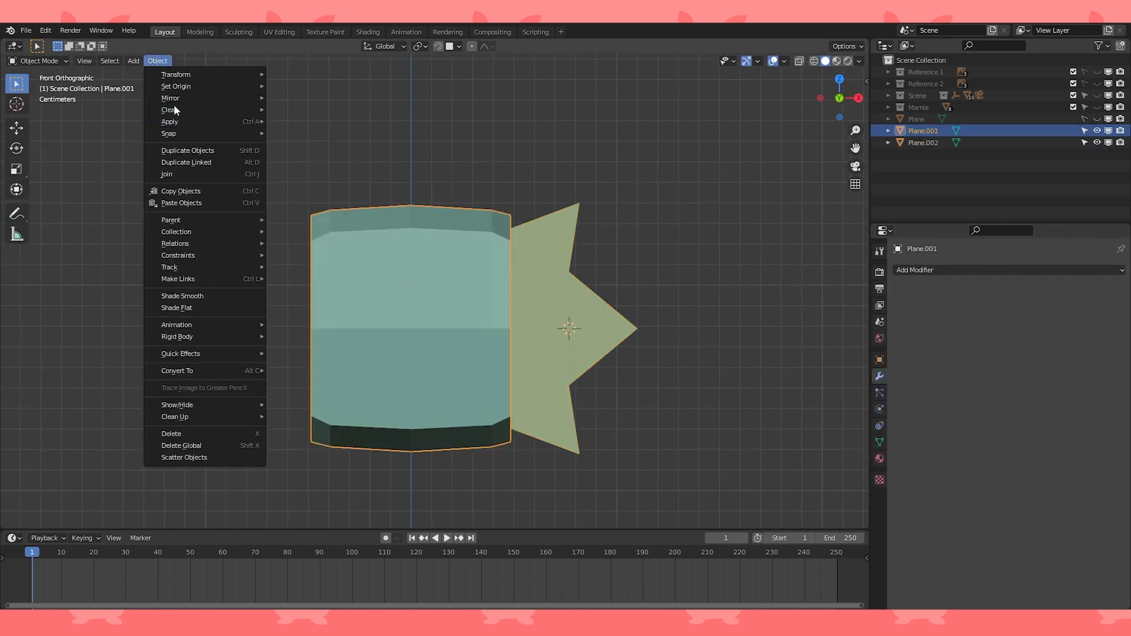
pyautogui.click(176, 86)
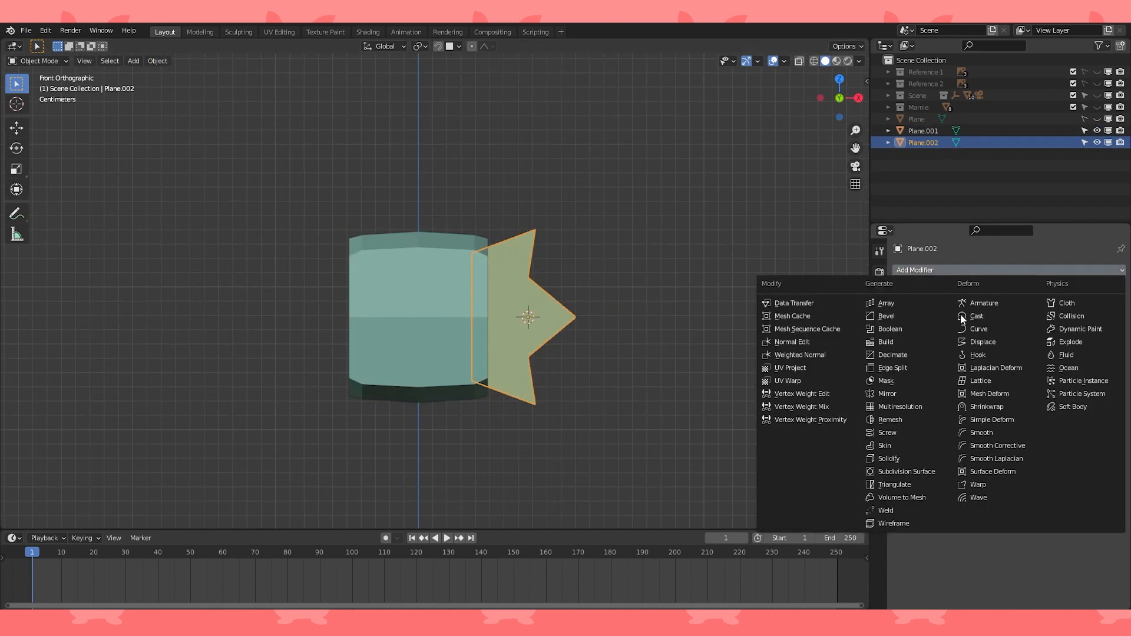
pyautogui.click(886, 394)
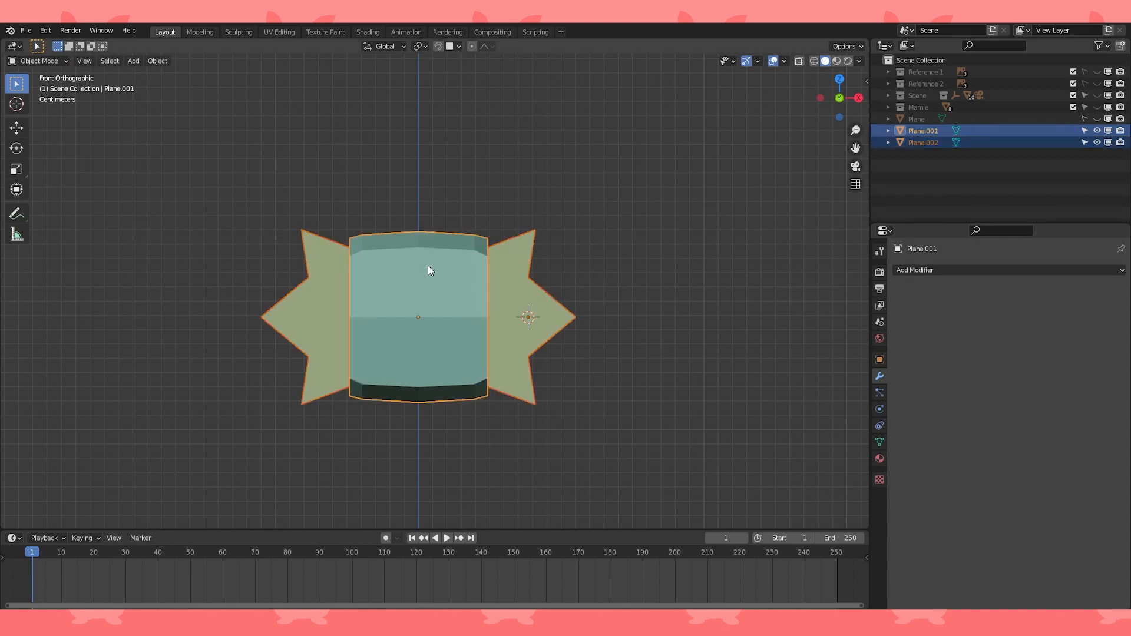
pyautogui.click(922, 131)
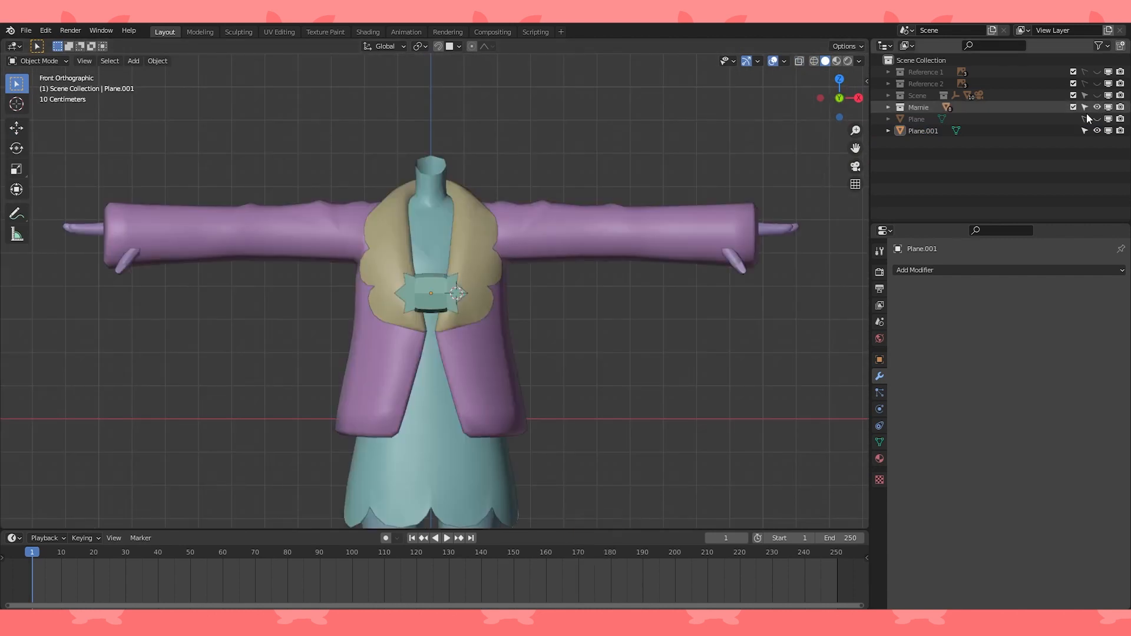
# Extrude a pocket flap on Coat.001's lower front and mark the chosen edges sharp
pyautogui.press('Tab')
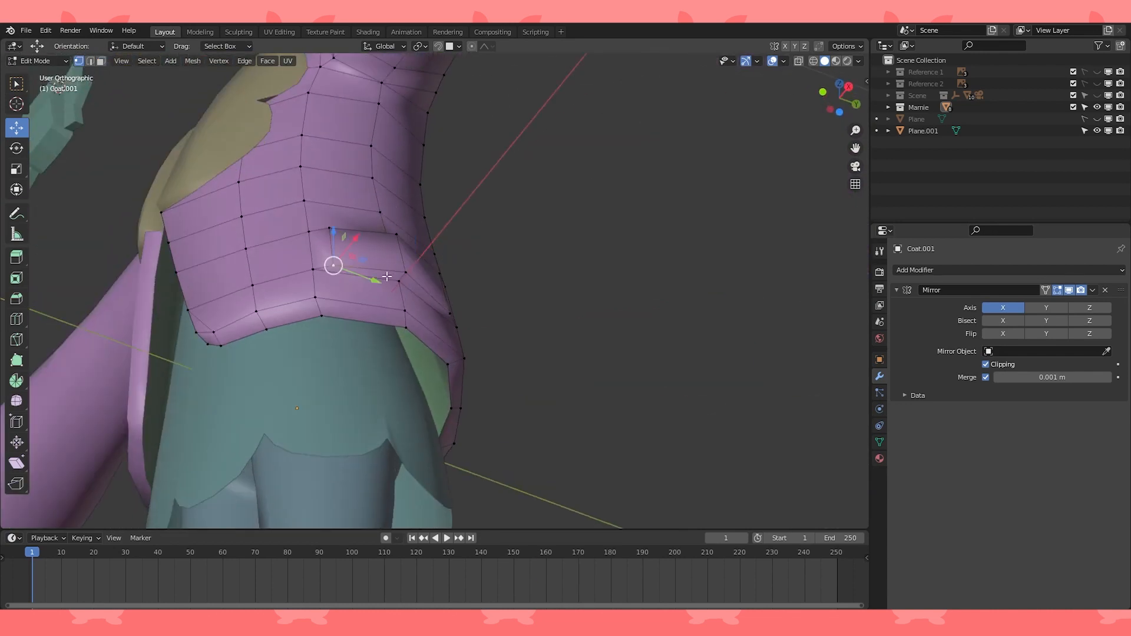
pyautogui.moveTo(333, 266); pyautogui.dragTo(424, 295)
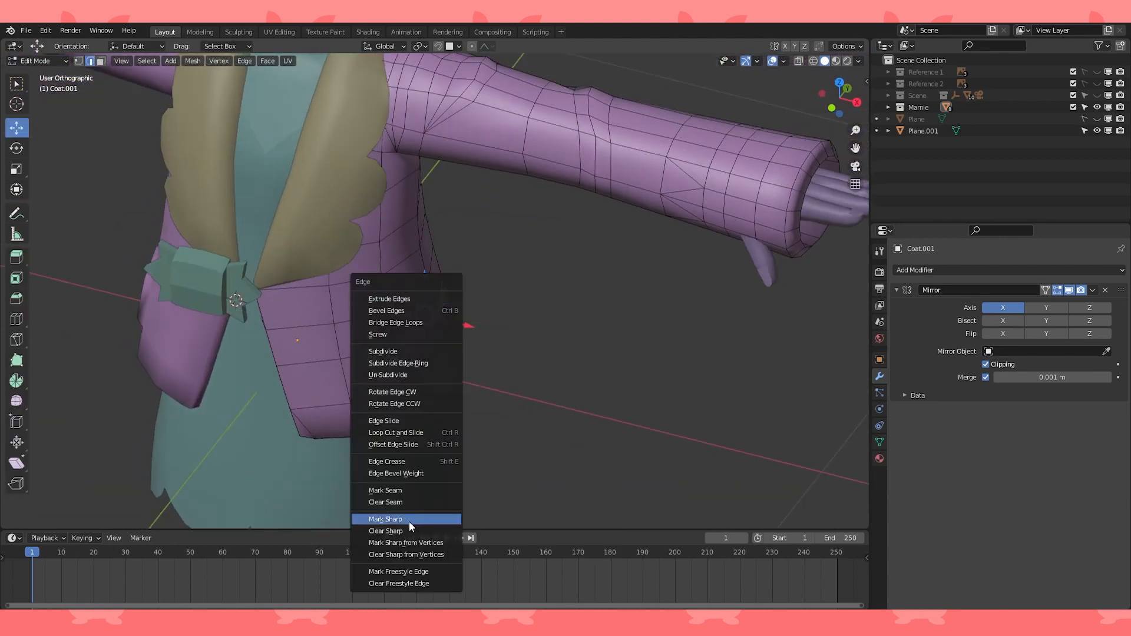
pyautogui.click(914, 269)
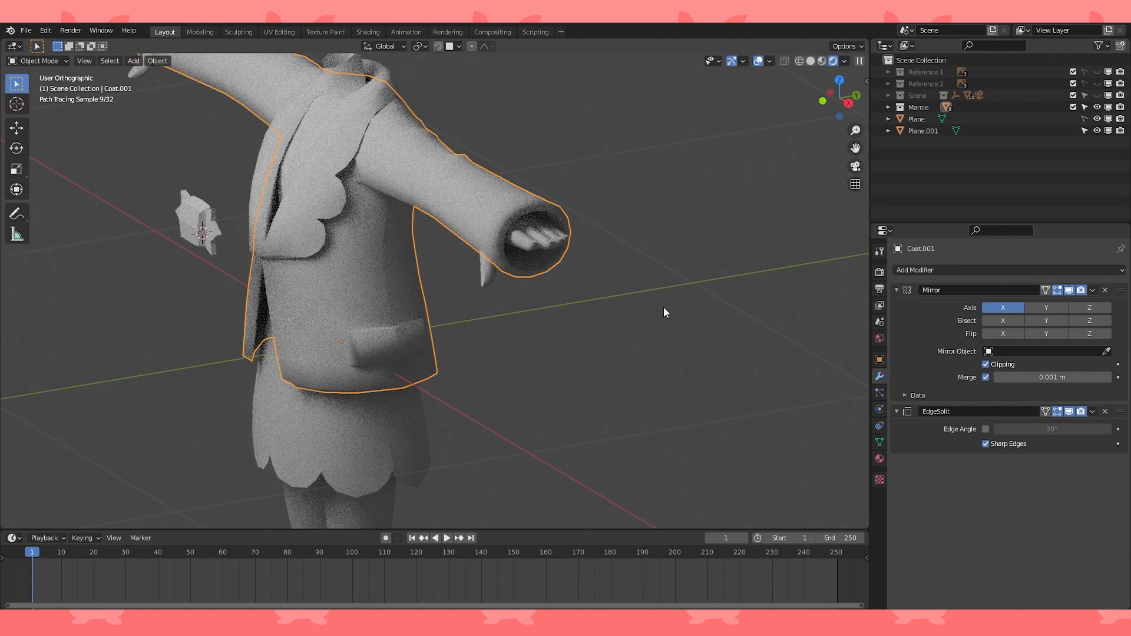
pyautogui.press('Tab')
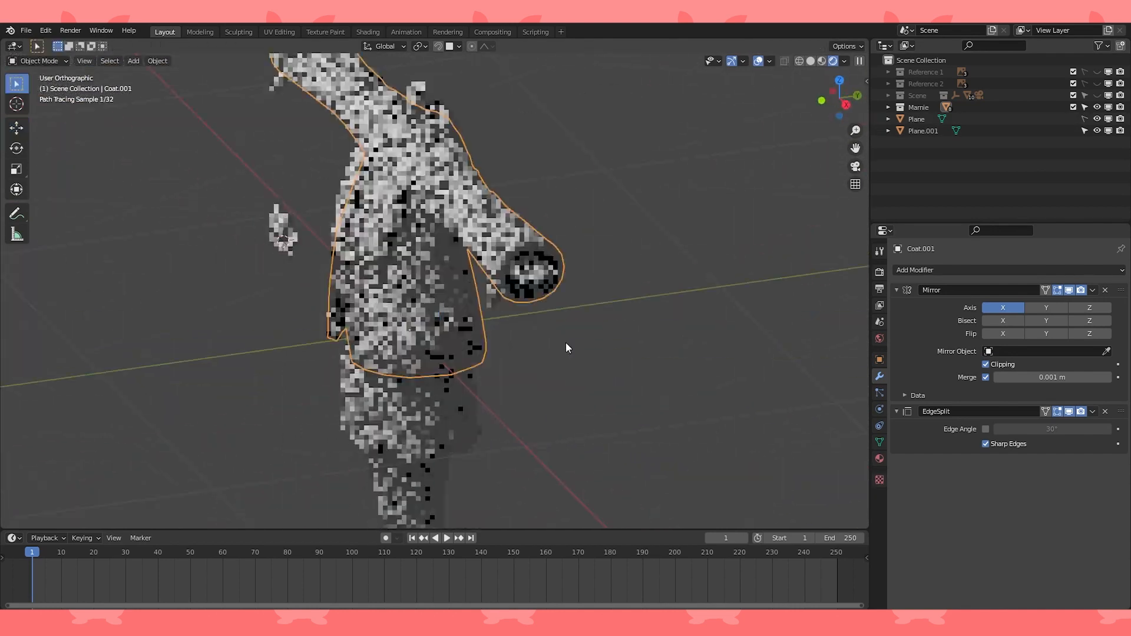
pyautogui.press('Tab')
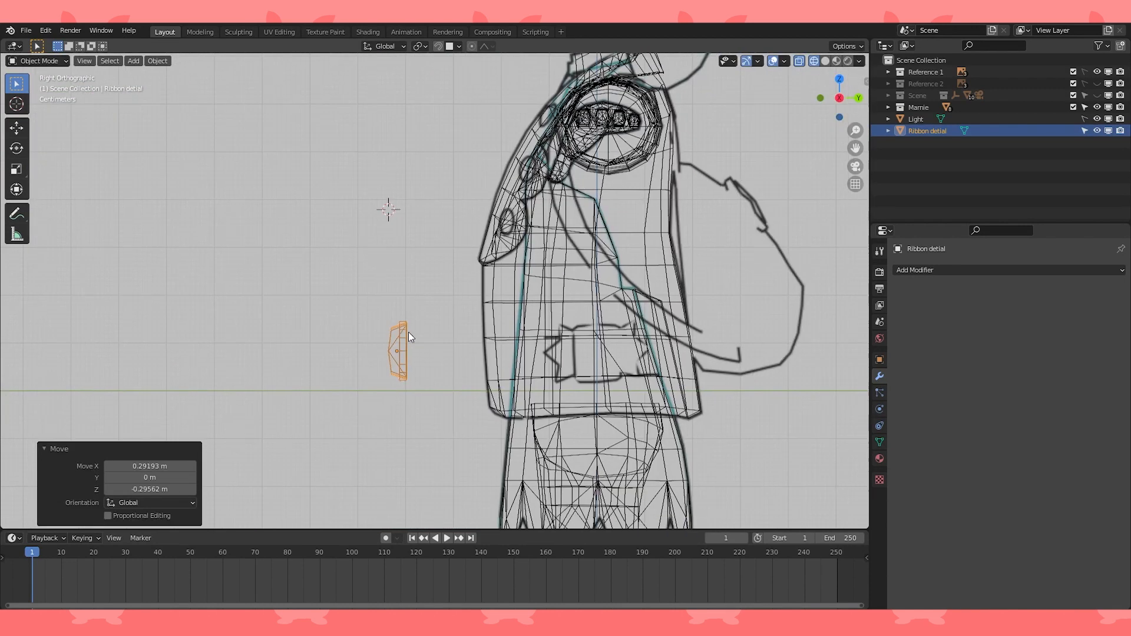
# Place the Ribbon detail at the waist and mirror it on X across Empty.003
pyautogui.click(15, 127)
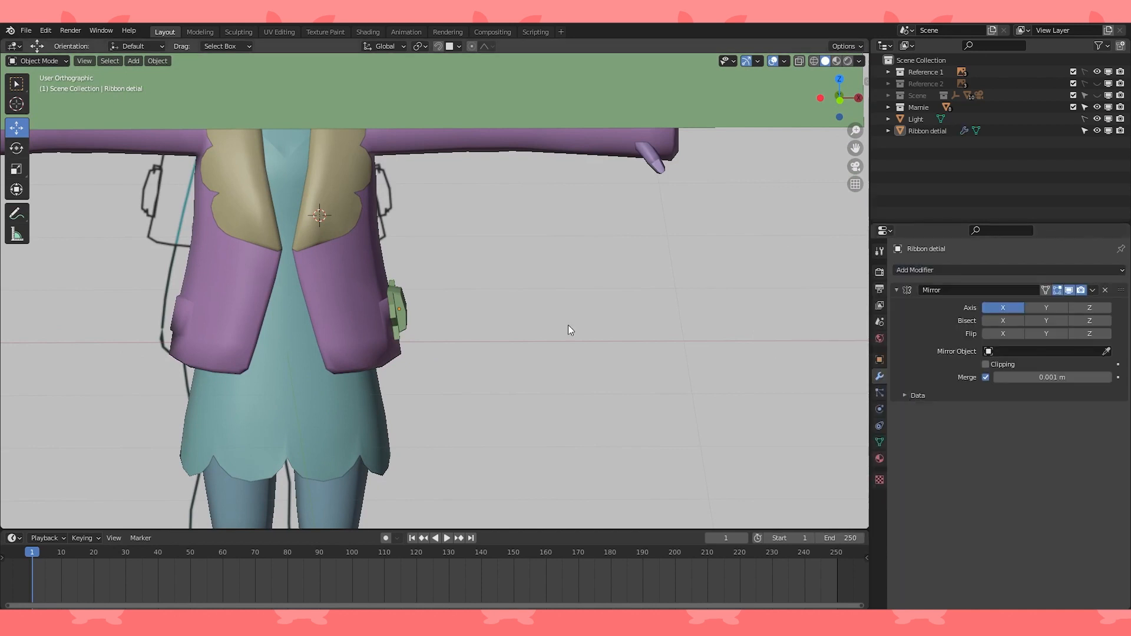
pyautogui.click(1046, 351)
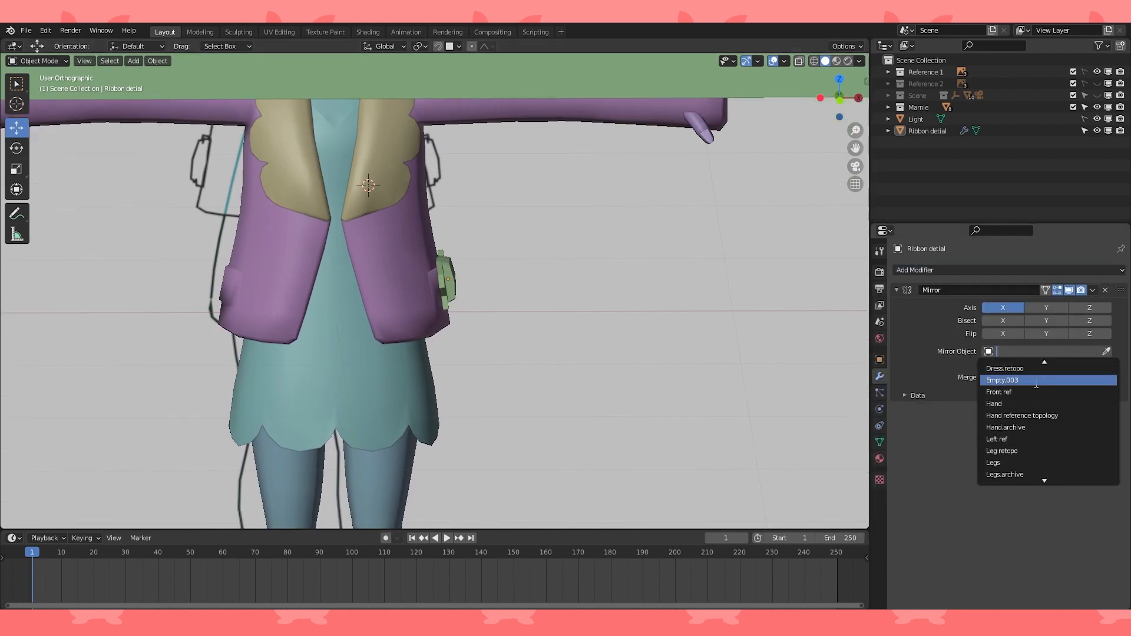
pyautogui.click(1001, 380)
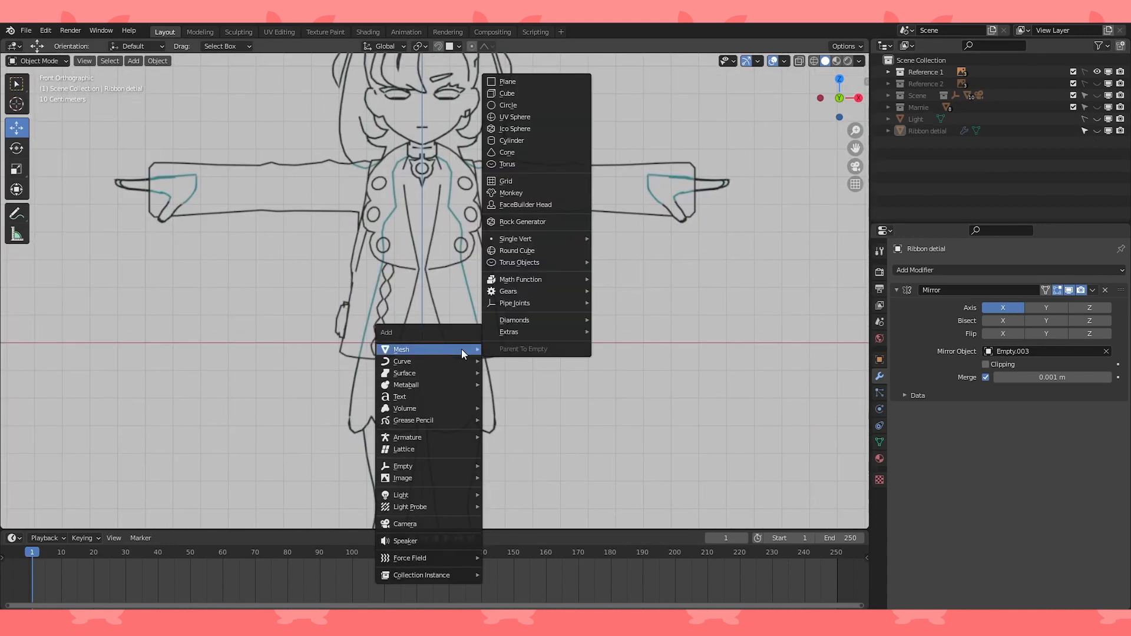
# Add a Circle mesh and shape it into a faceted spindle tapering at top and bottom
pyautogui.click(508, 105)
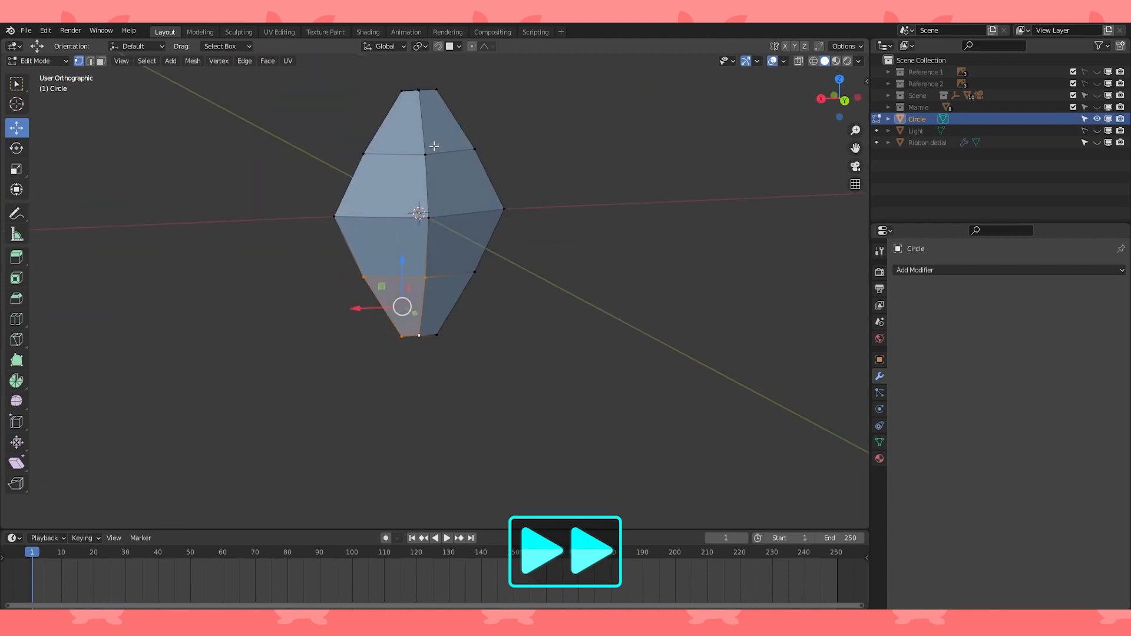
# Give the diamond an Edge Split modifier and arrange five diamonds down the coat's centre front
pyautogui.click(267, 60)
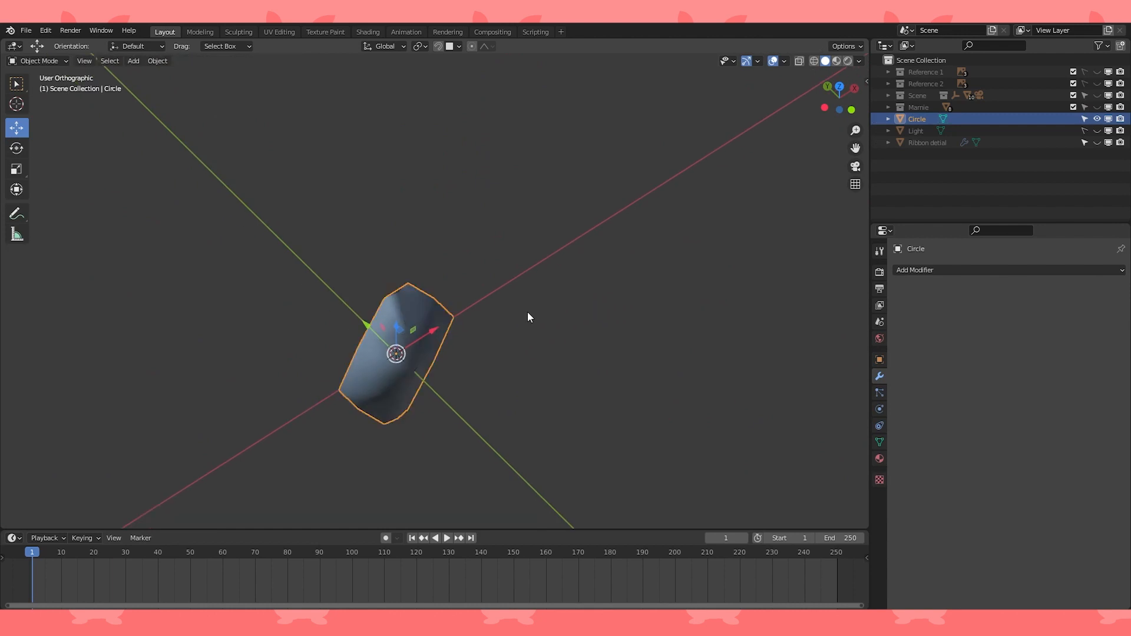
pyautogui.click(243, 61)
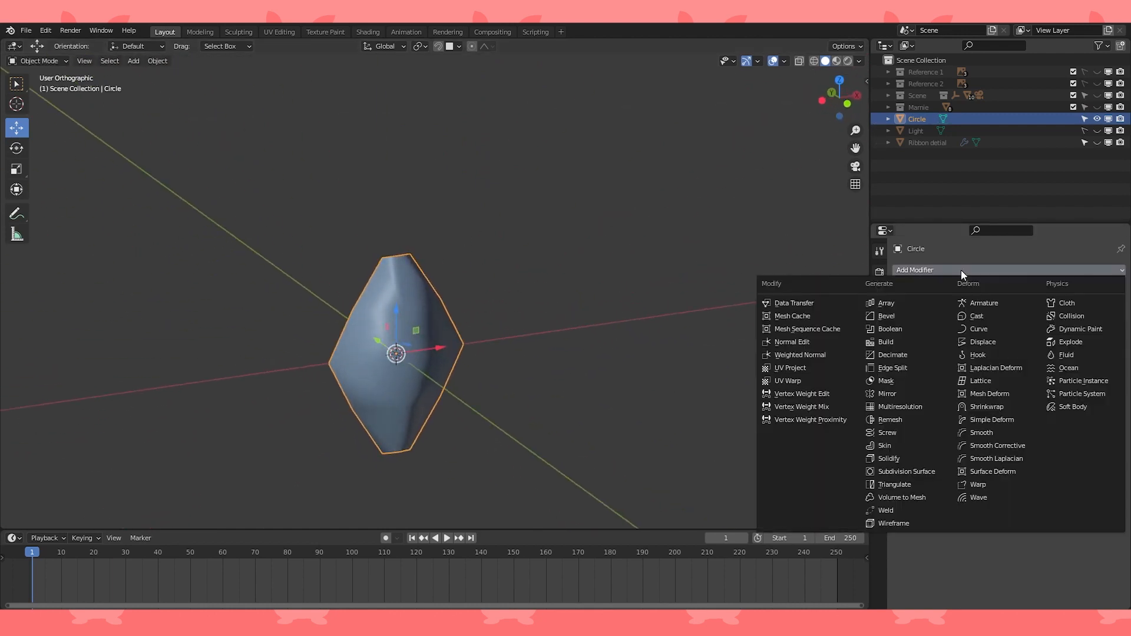
pyautogui.moveTo(891, 367)
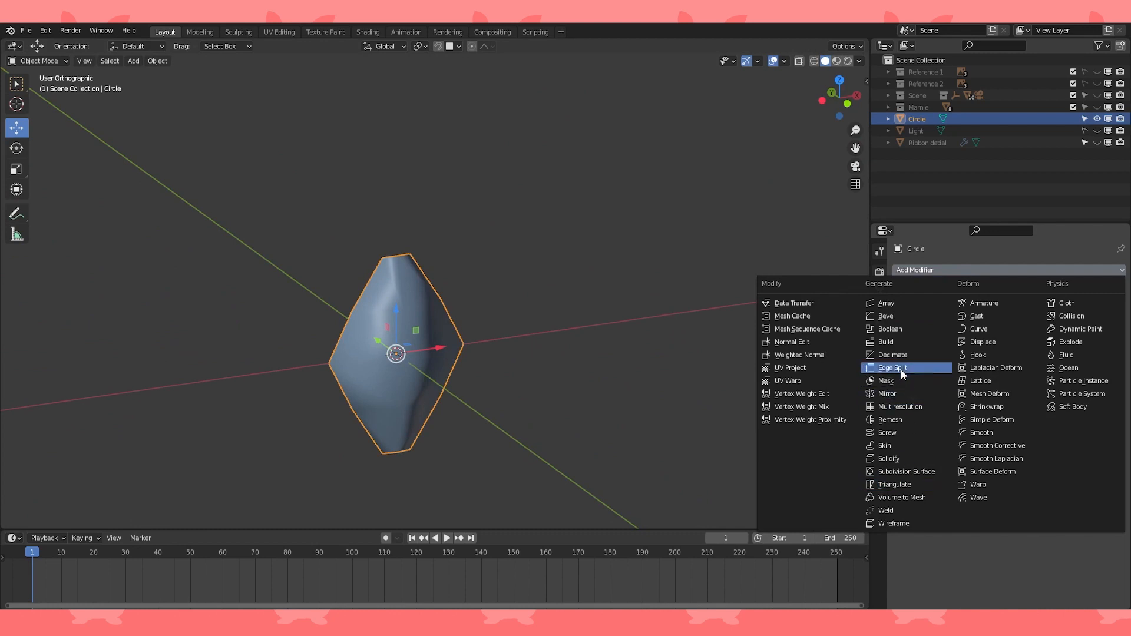
pyautogui.click(892, 368)
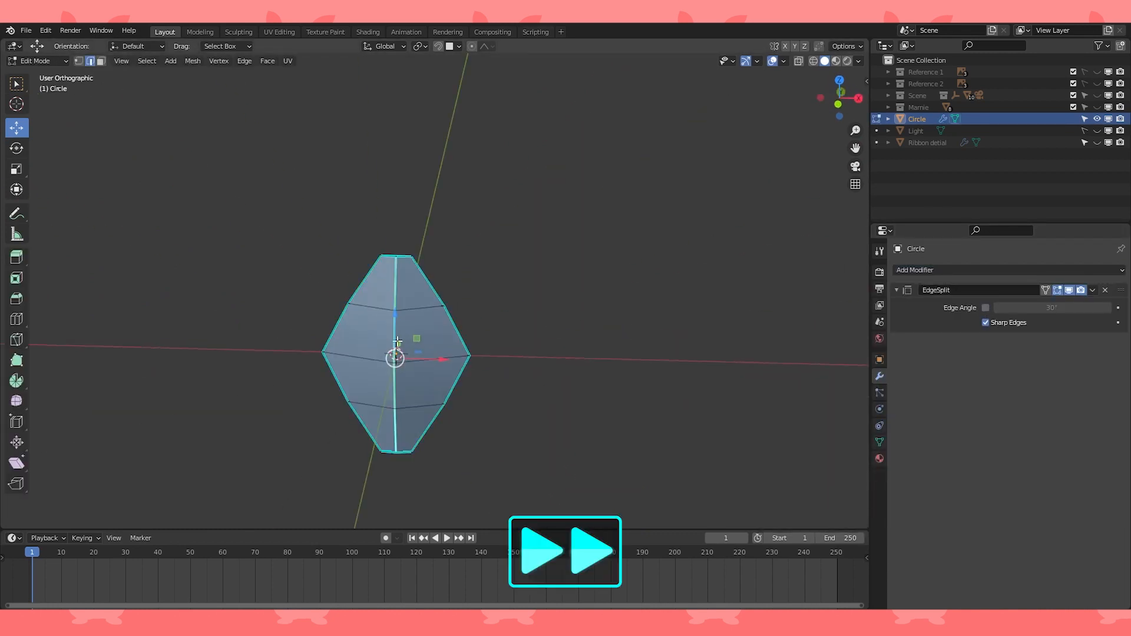
pyautogui.click(243, 60)
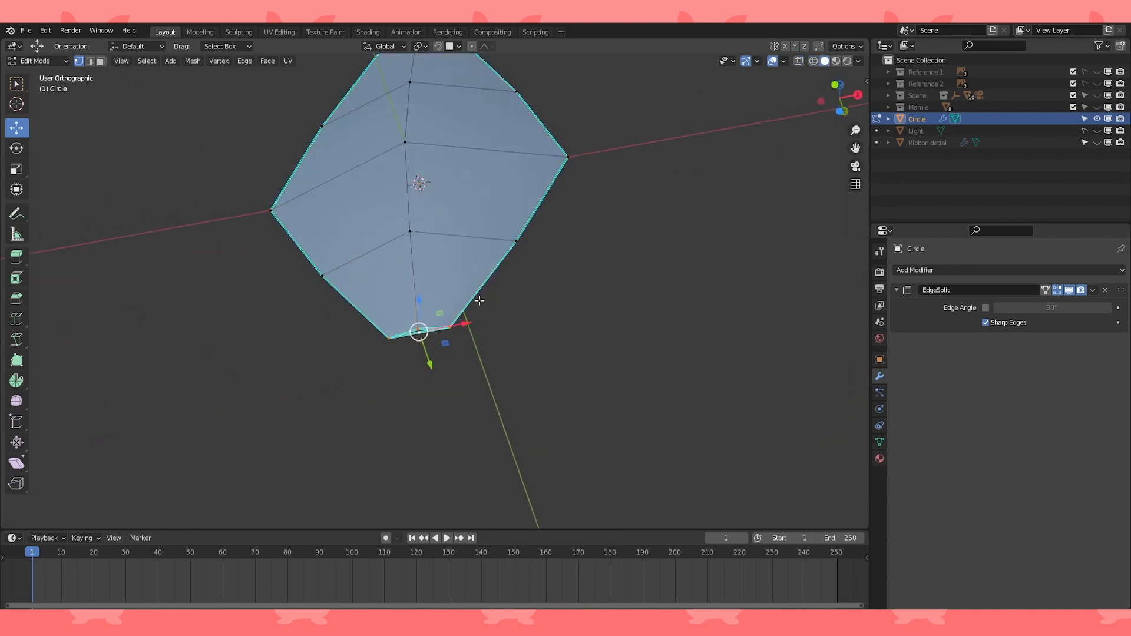
pyautogui.scroll(-3)
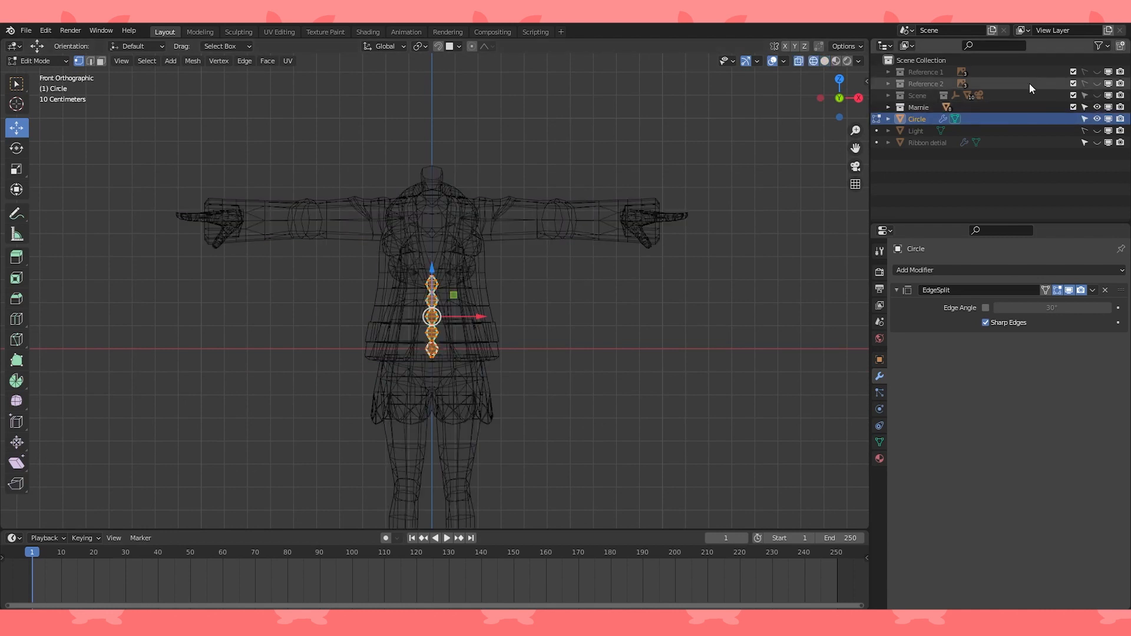
# Scale the diamond column and nudge it along Y to match the coat edge in side view
pyautogui.press('Tab')
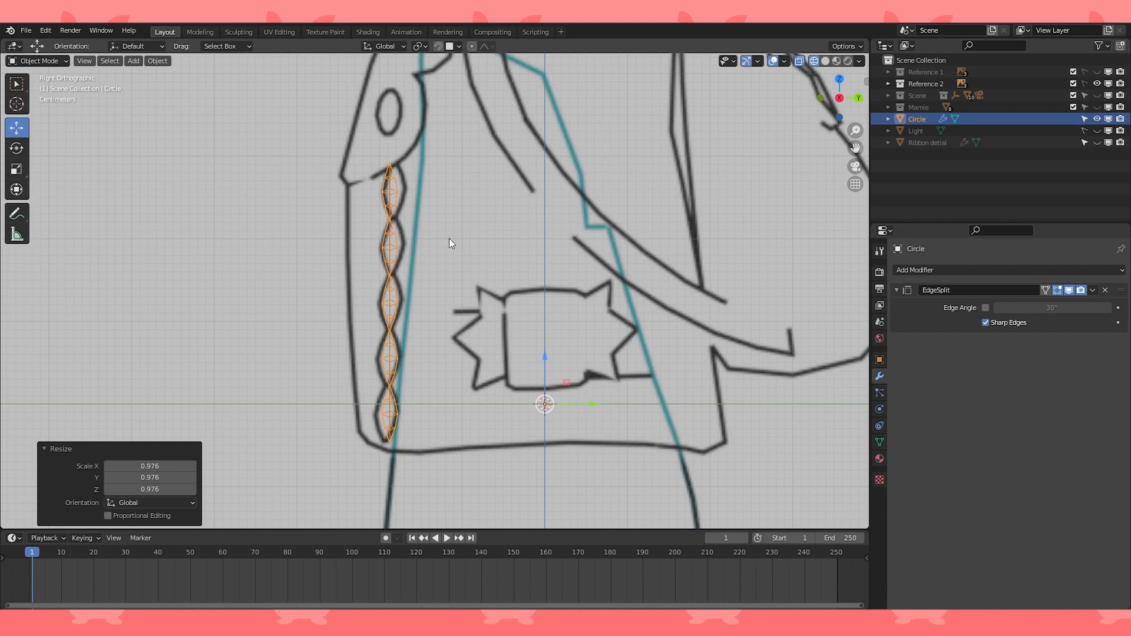
pyautogui.moveTo(595, 403); pyautogui.dragTo(590, 403)
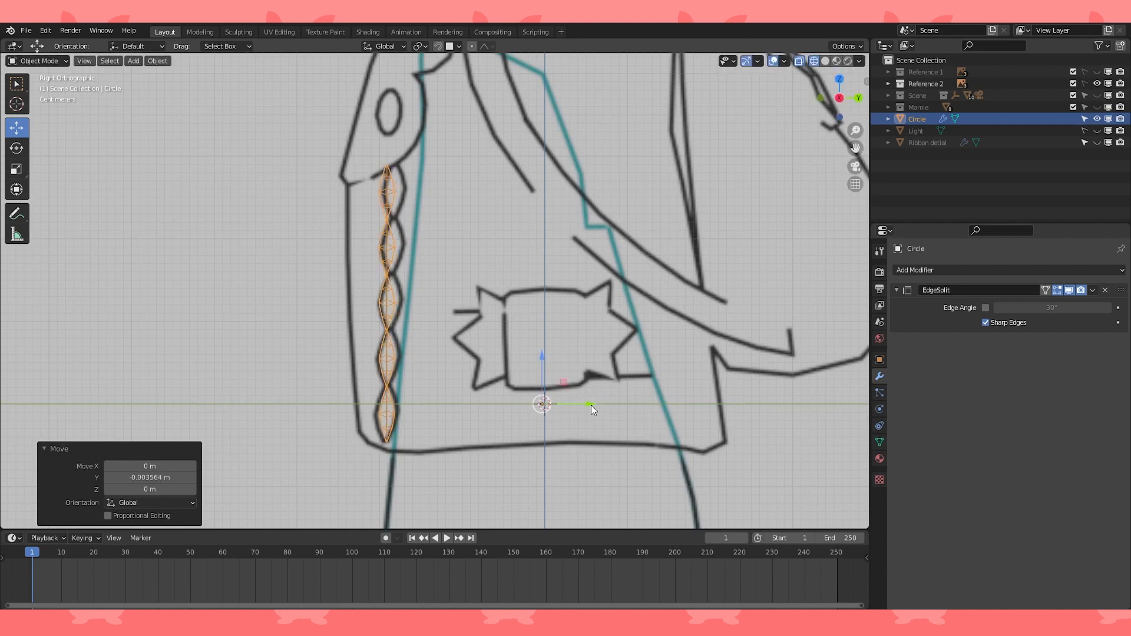
pyautogui.click(156, 60)
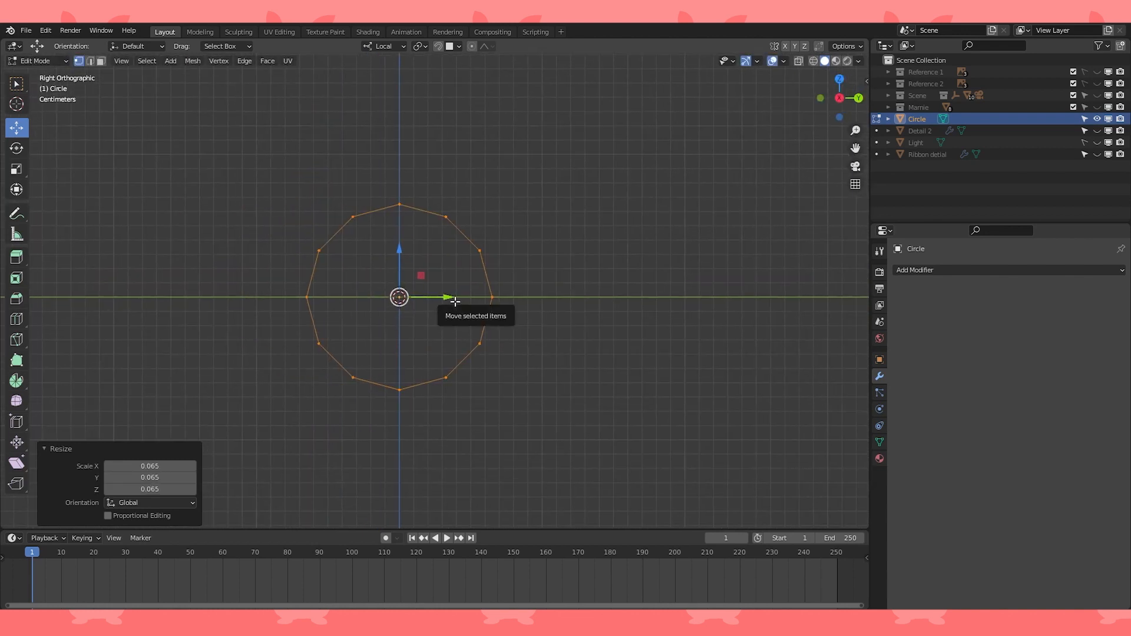
# Trim the new circle to a short arc, flatten it along Y, and duplicate a second arc beside it
pyautogui.moveTo(451, 297); pyautogui.dragTo(499, 297)
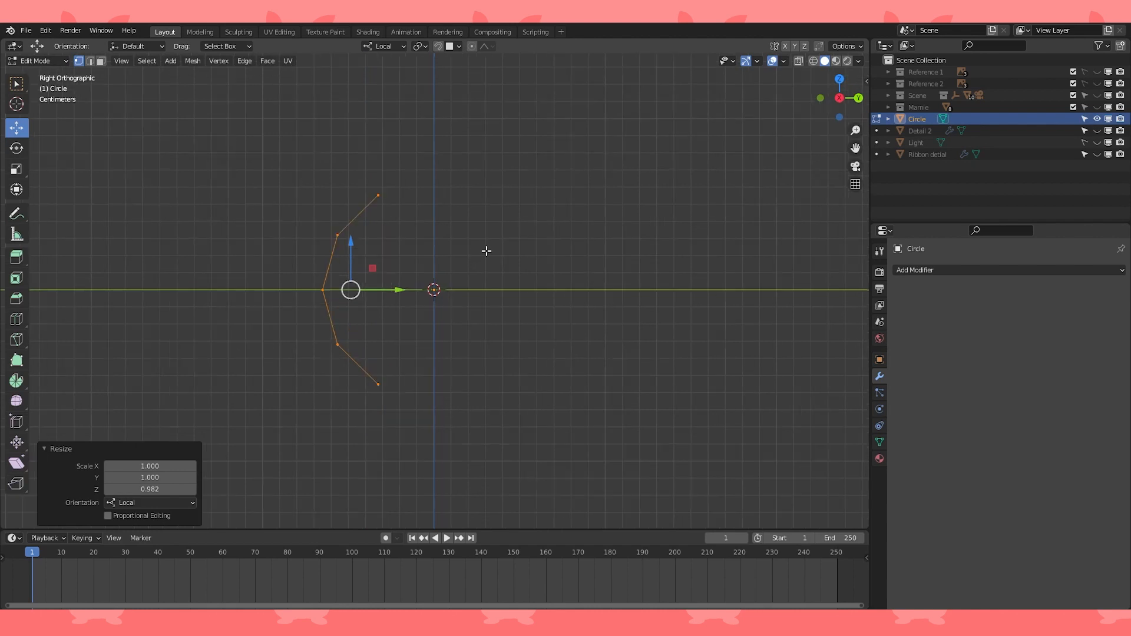
pyautogui.moveTo(386, 55)
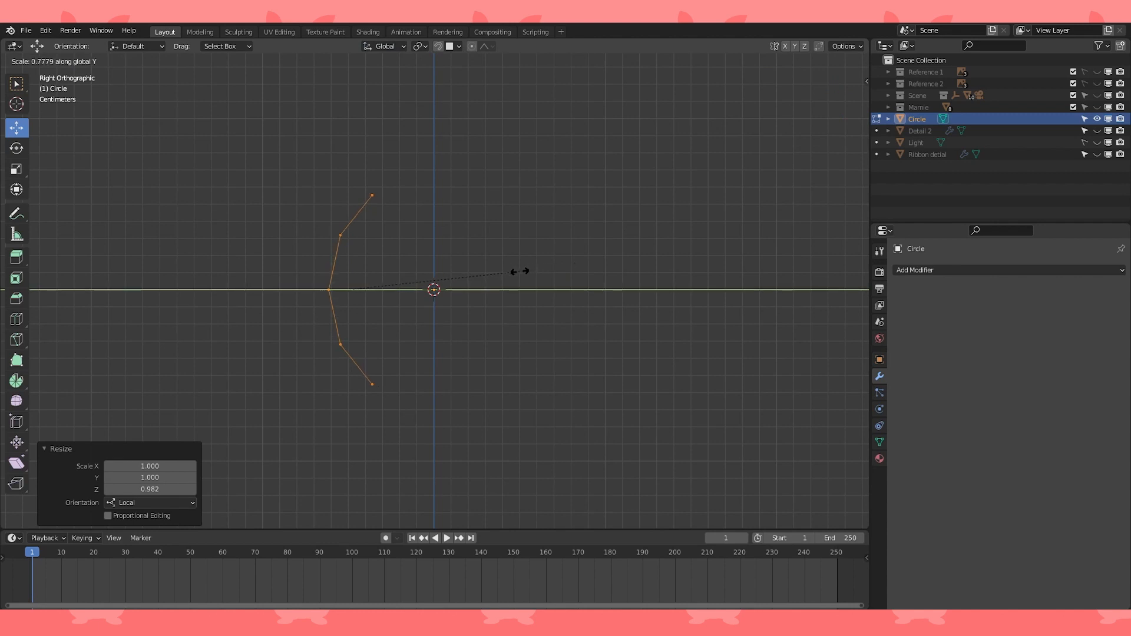
pyautogui.press('Tab')
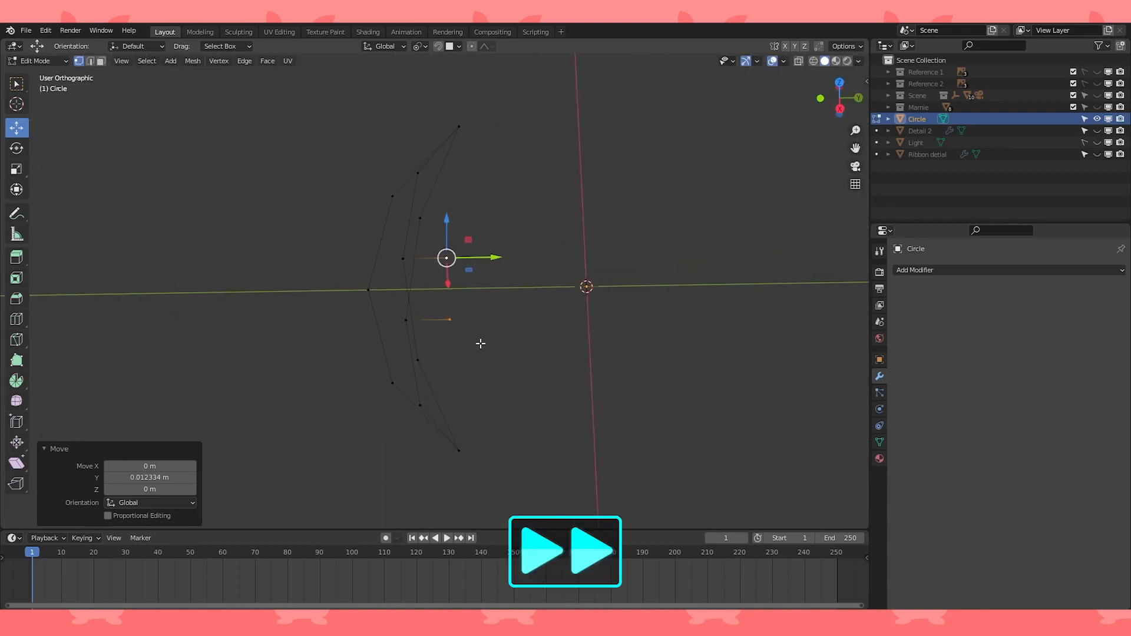
# Subdivide the arcs, merge overlapping vertices by distance, and fill faces into a pointed lens shape
pyautogui.write('sub')
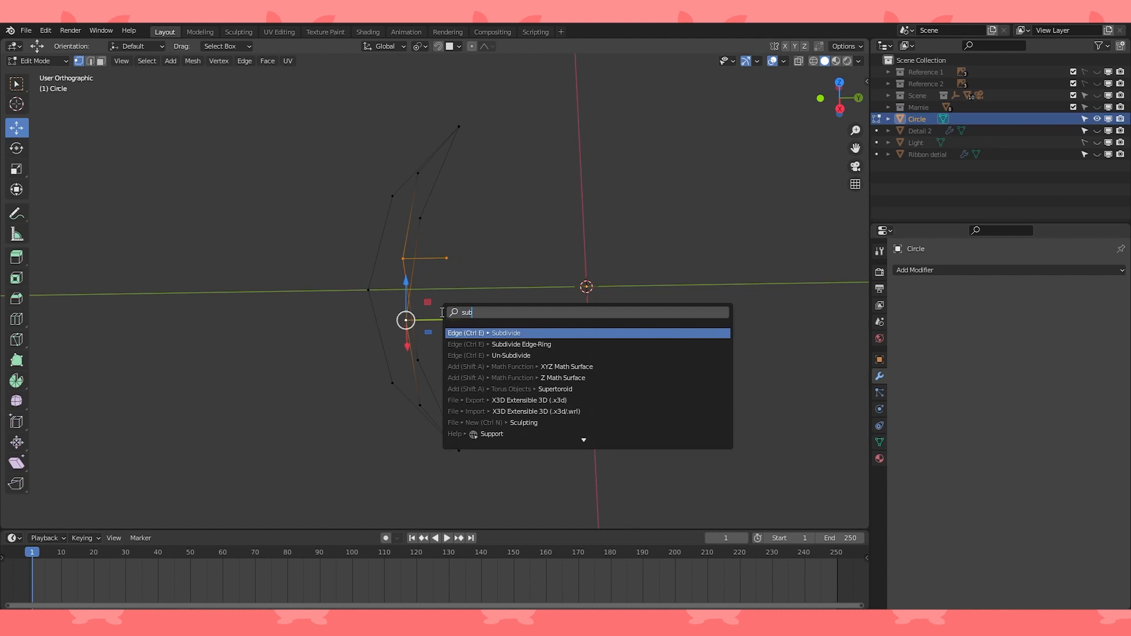
pyautogui.click(505, 332)
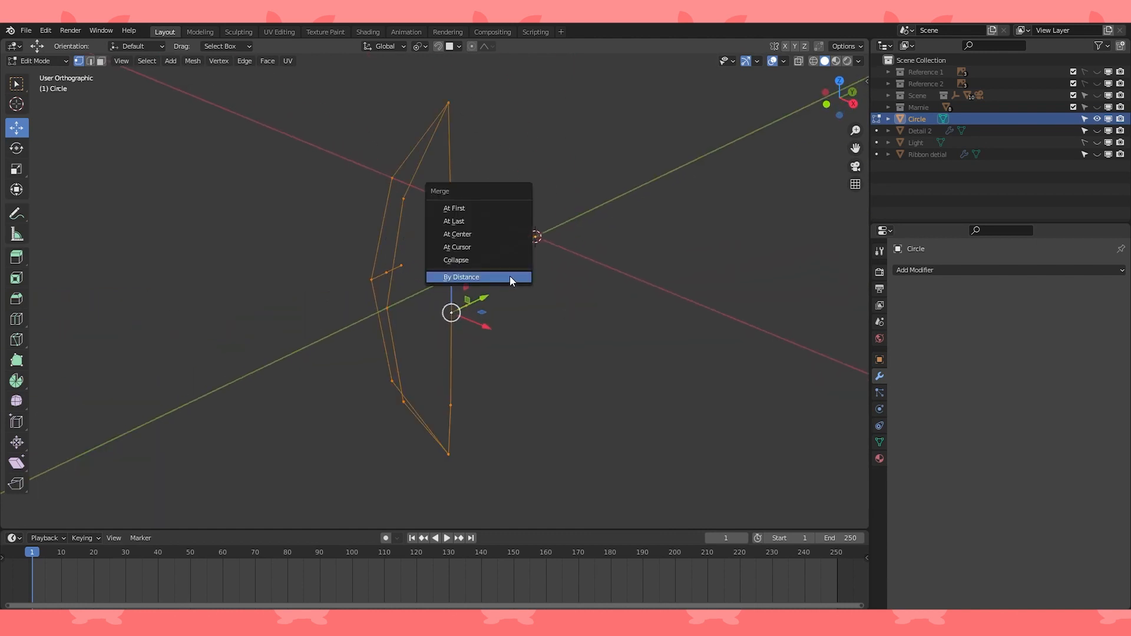
pyautogui.click(460, 277)
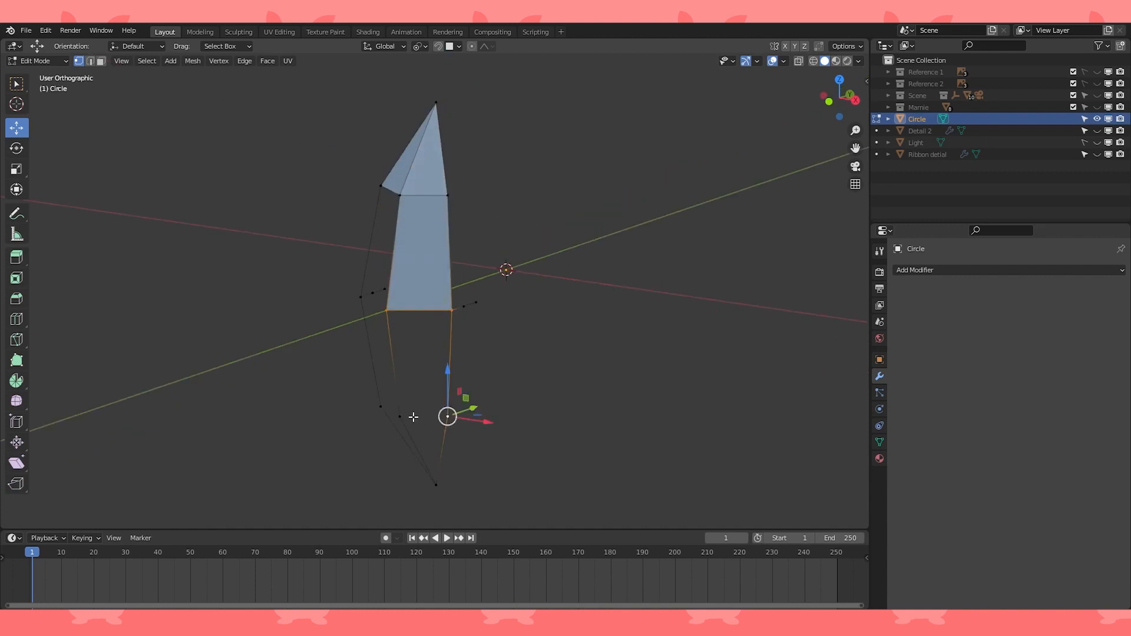
pyautogui.moveTo(447, 289); pyautogui.dragTo(389, 288)
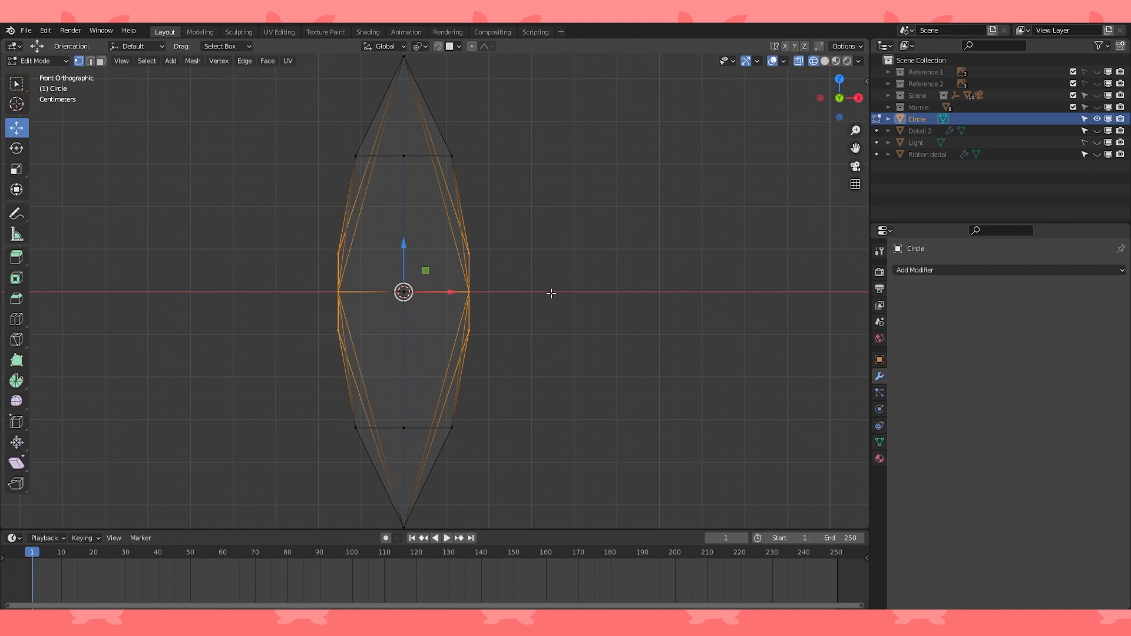
# Widen the spike's middle vertices along X in front view into a spindle-shaped gem
pyautogui.click(417, 46)
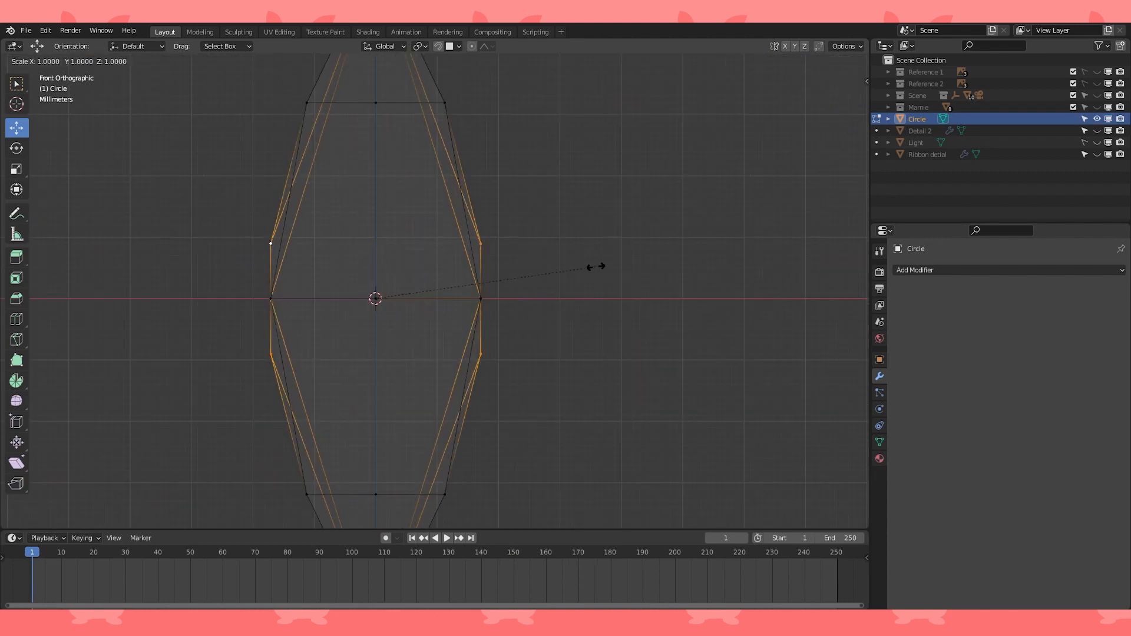
pyautogui.moveTo(592, 268); pyautogui.dragTo(635, 279)
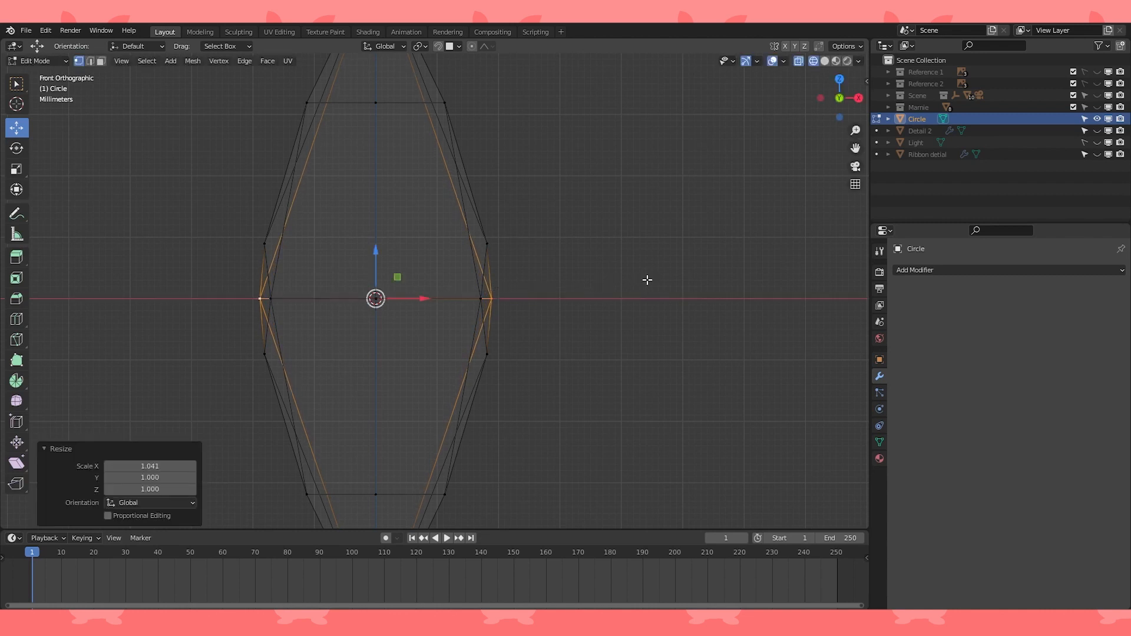
pyautogui.moveTo(649, 280); pyautogui.dragTo(567, 281)
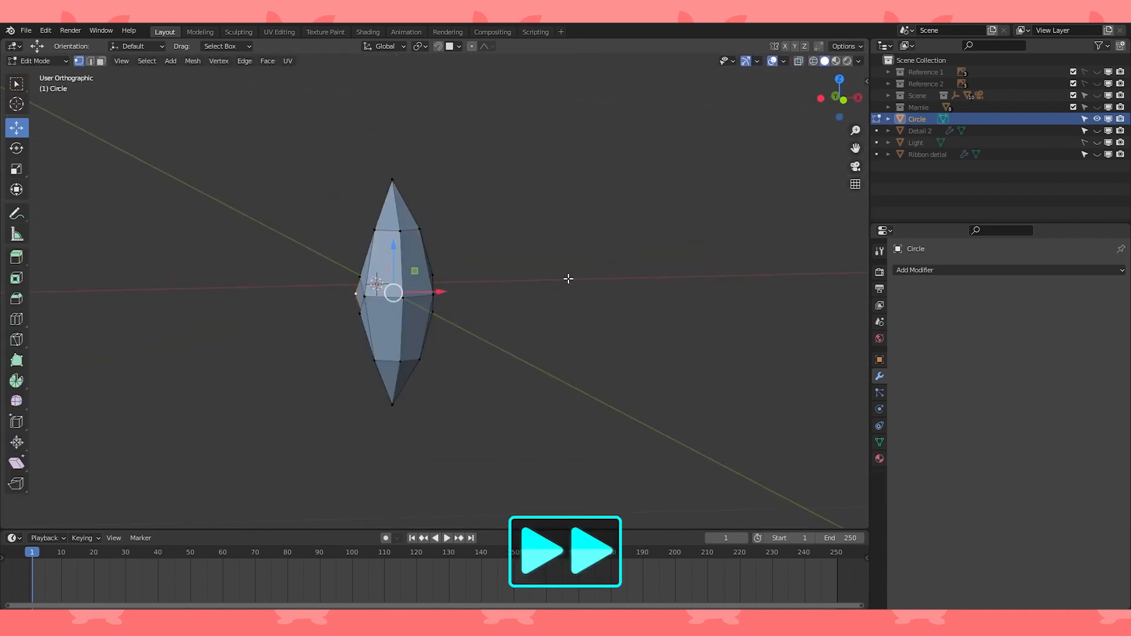
# Add an Edge Split modifier and mark the spike's outline edges sharp for crisp faceted shading
pyautogui.press('Tab')
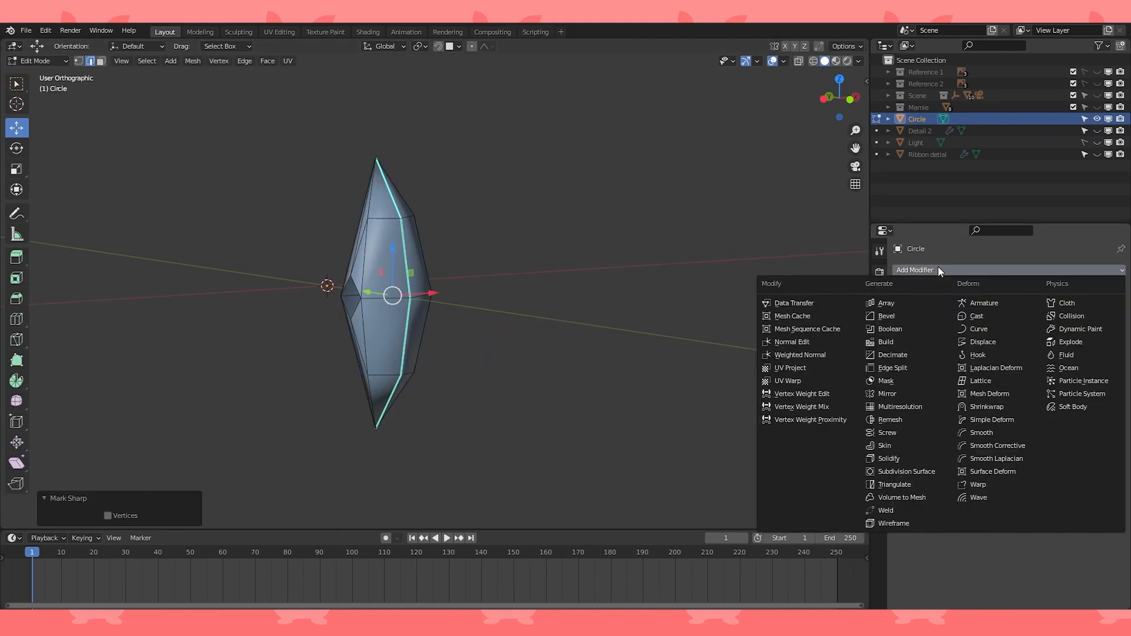
pyautogui.click(892, 368)
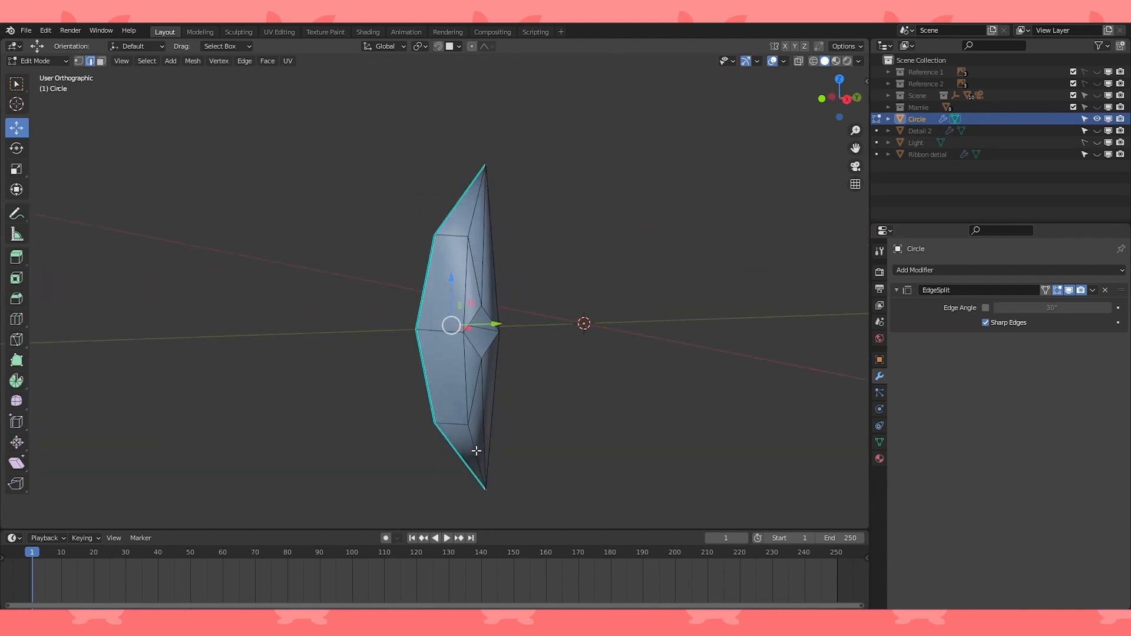
pyautogui.click(245, 60)
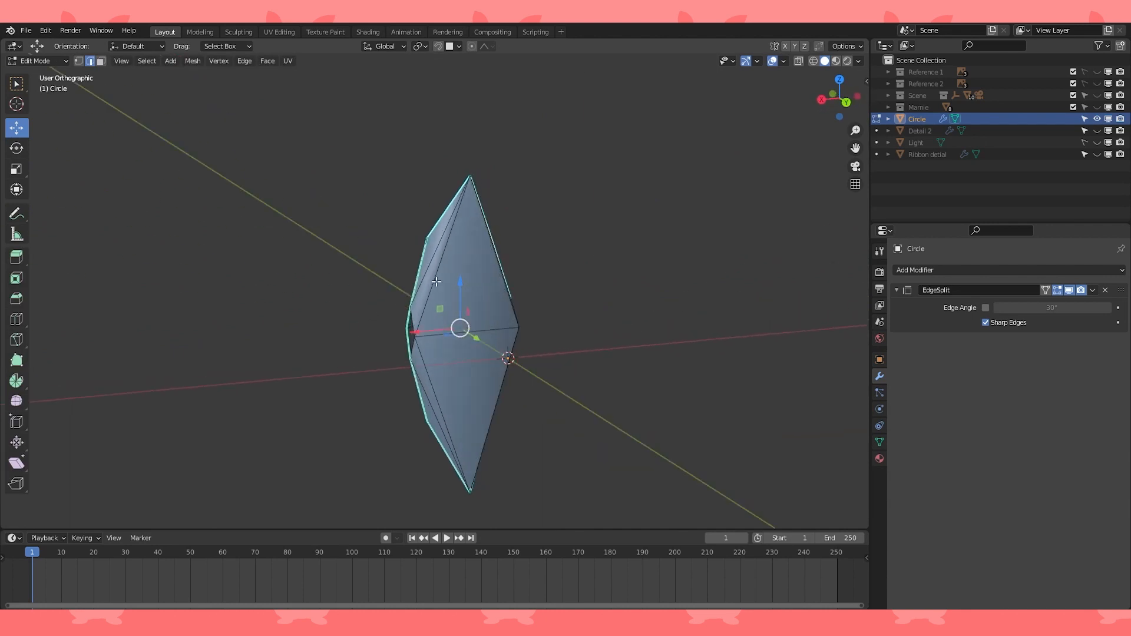
pyautogui.click(244, 60)
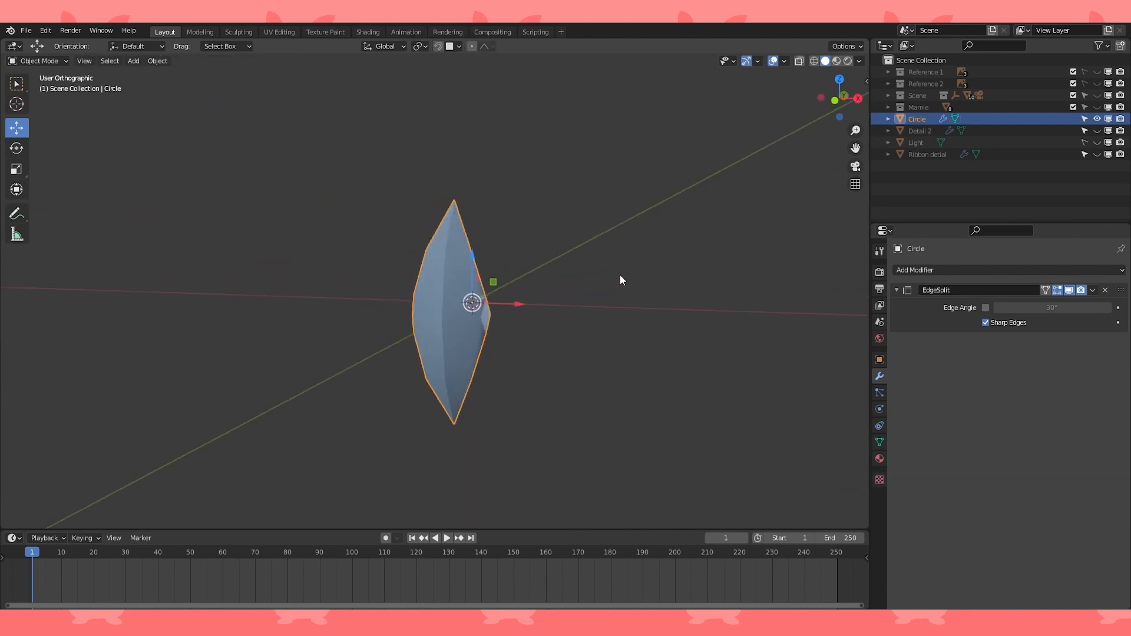
pyautogui.press('Tab')
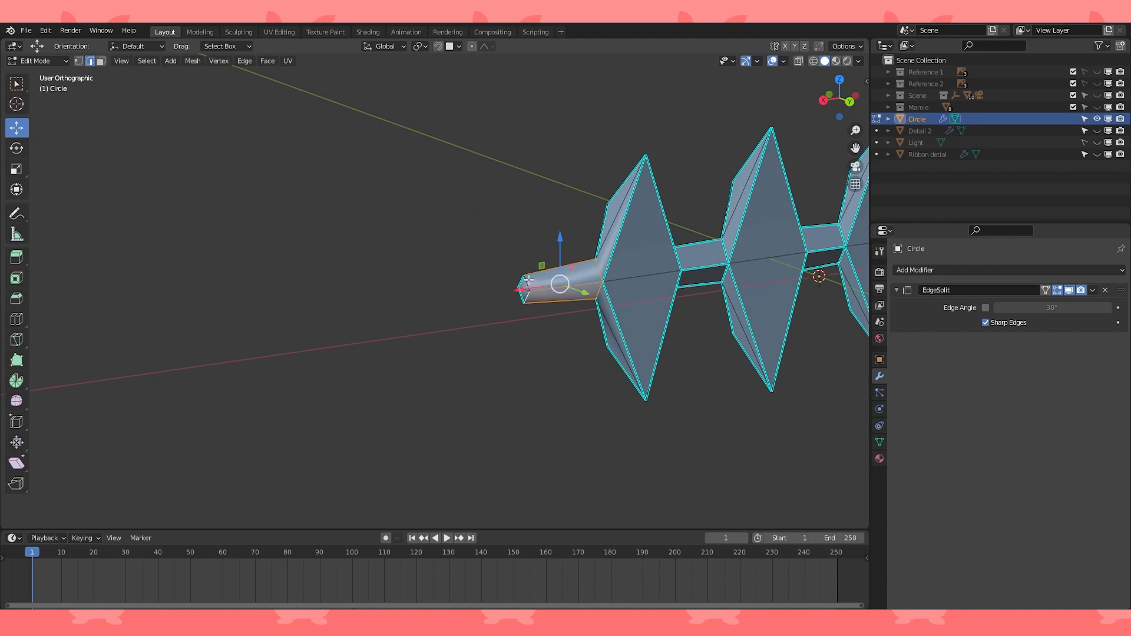
# Extend a bar past the left spike into a pointed tip in front view
pyautogui.press('Tab')
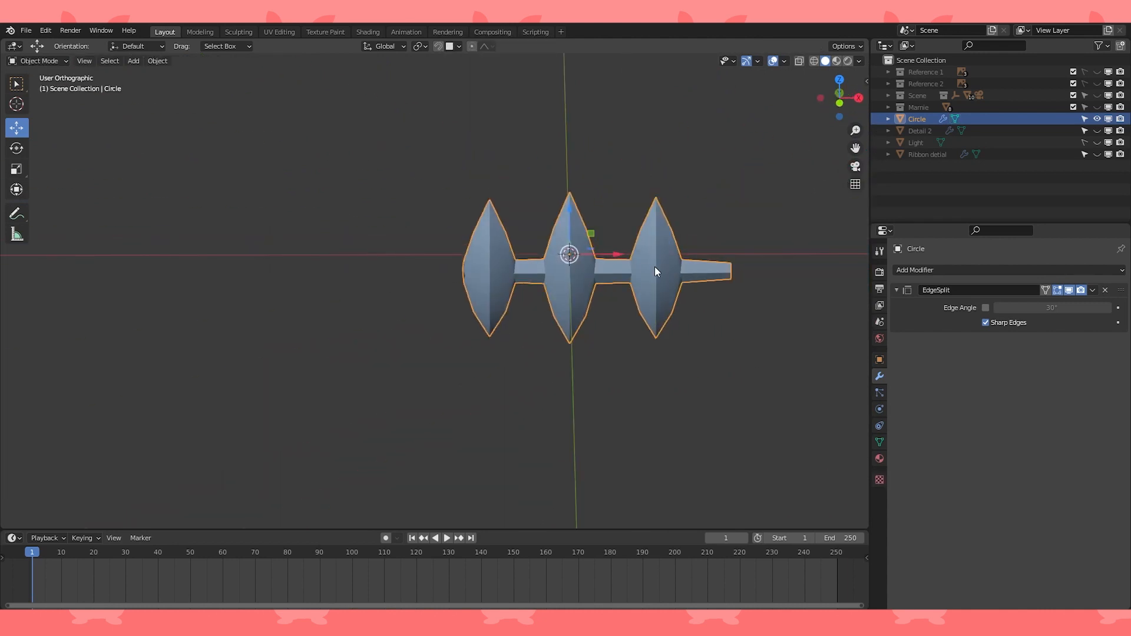
pyautogui.press('Tab')
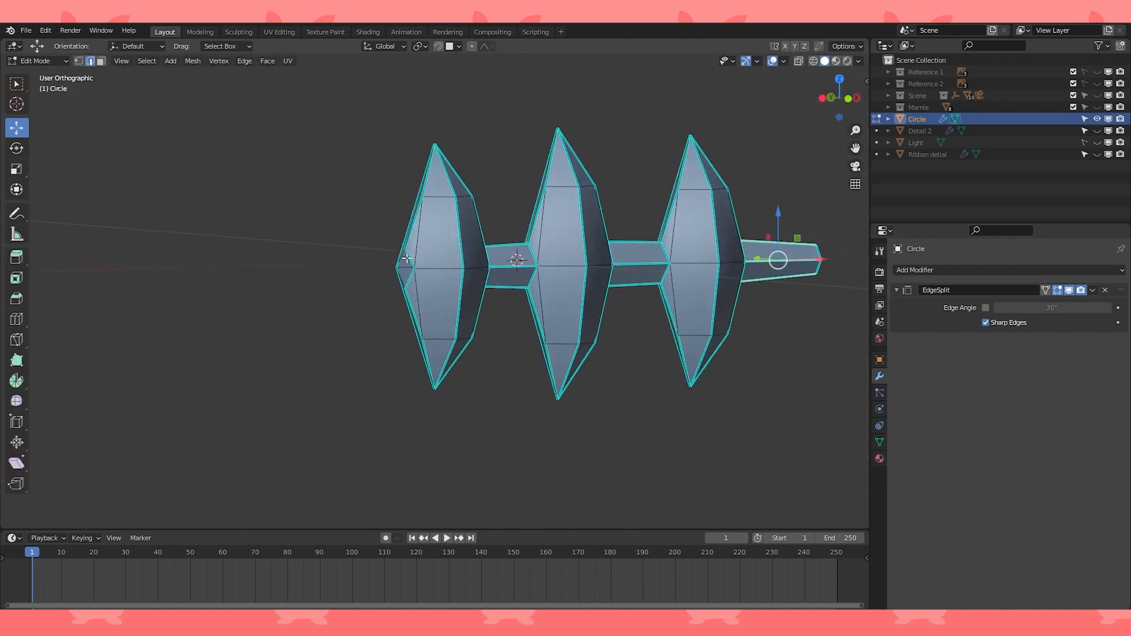
pyautogui.press('KP_1')
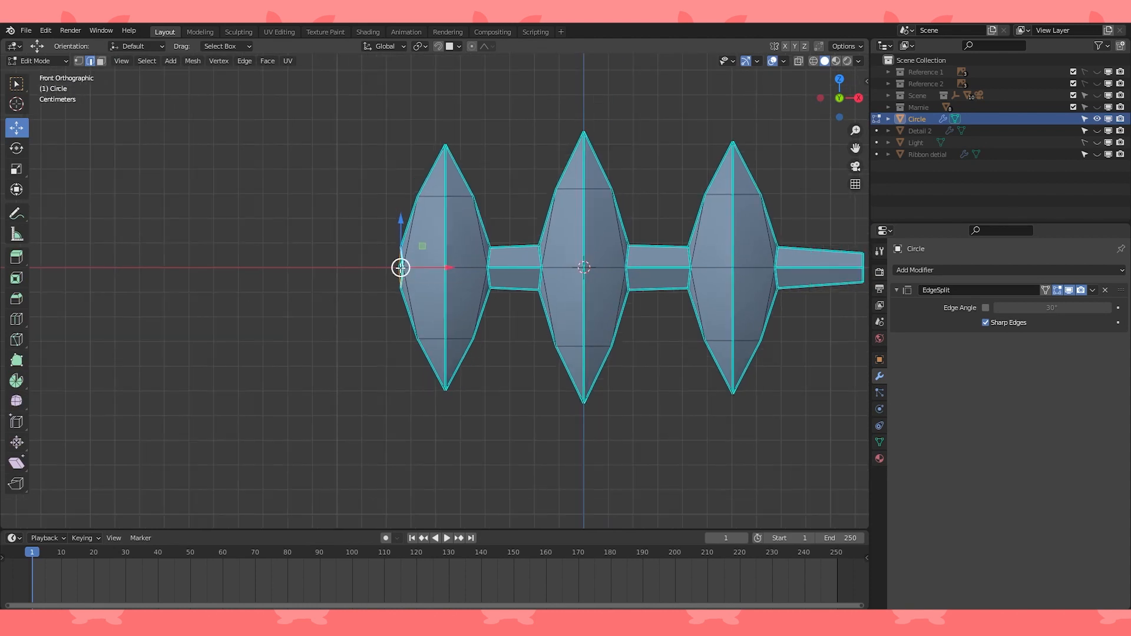
pyautogui.moveTo(400, 267); pyautogui.dragTo(374, 275)
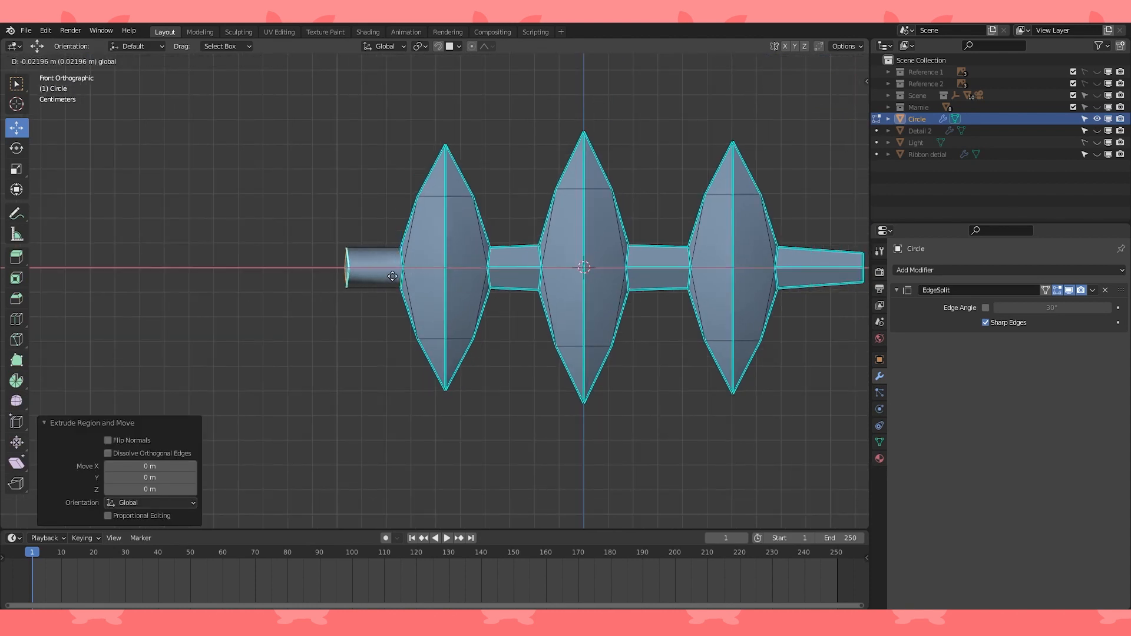
pyautogui.moveTo(391, 275); pyautogui.dragTo(344, 272)
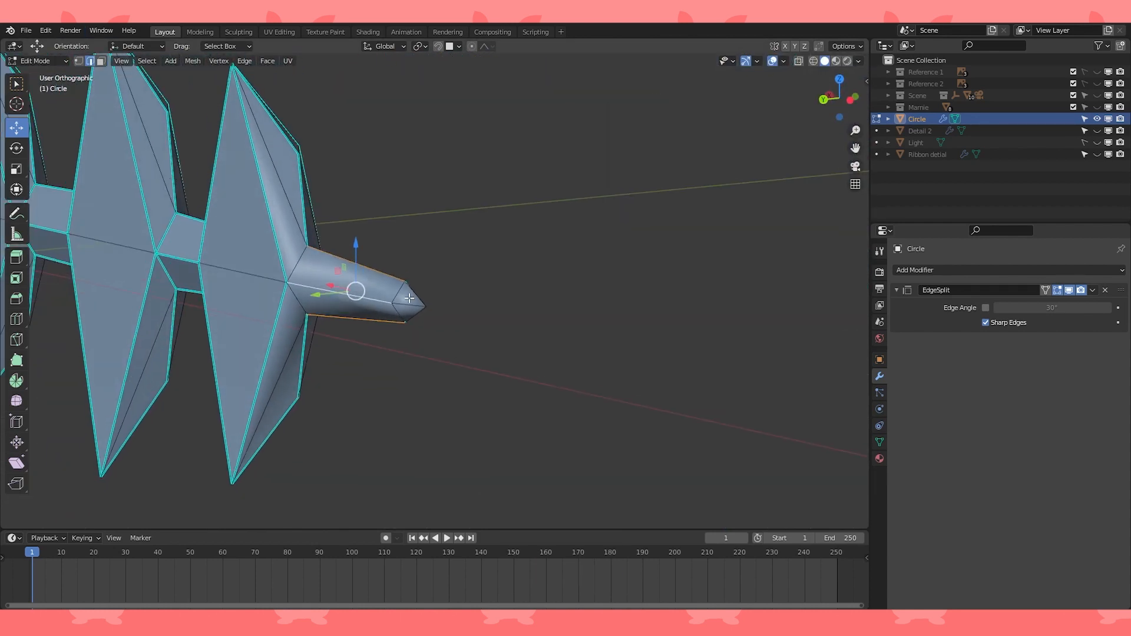
pyautogui.click(244, 60)
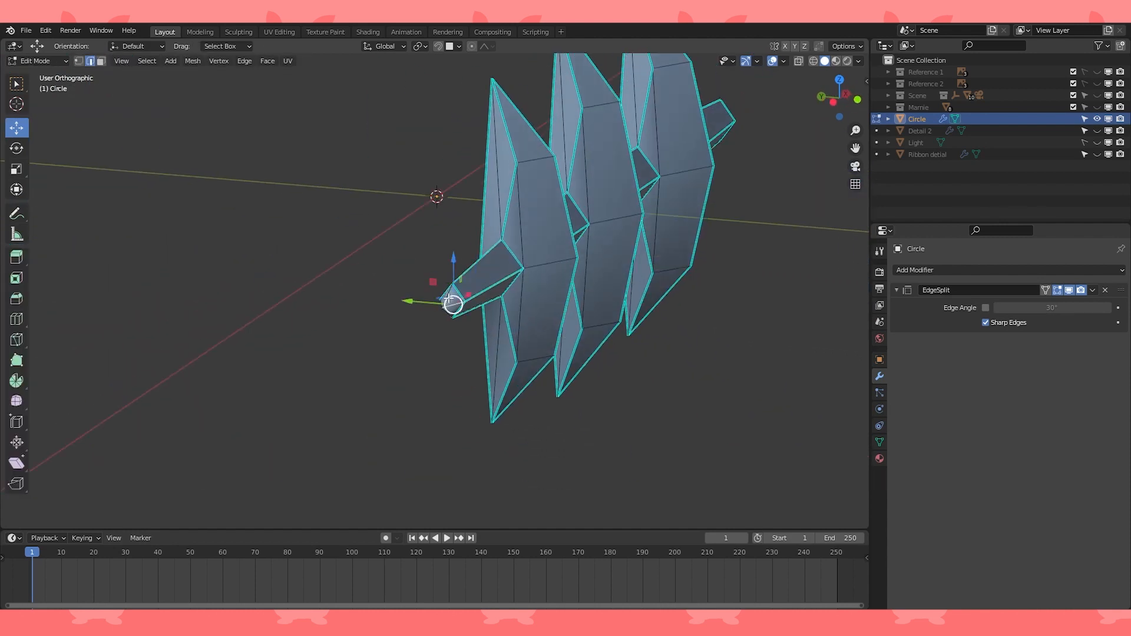
# Rename the strip Detail 3, shrink it, and place it at the coat's waist front from top view
pyautogui.press('Tab')
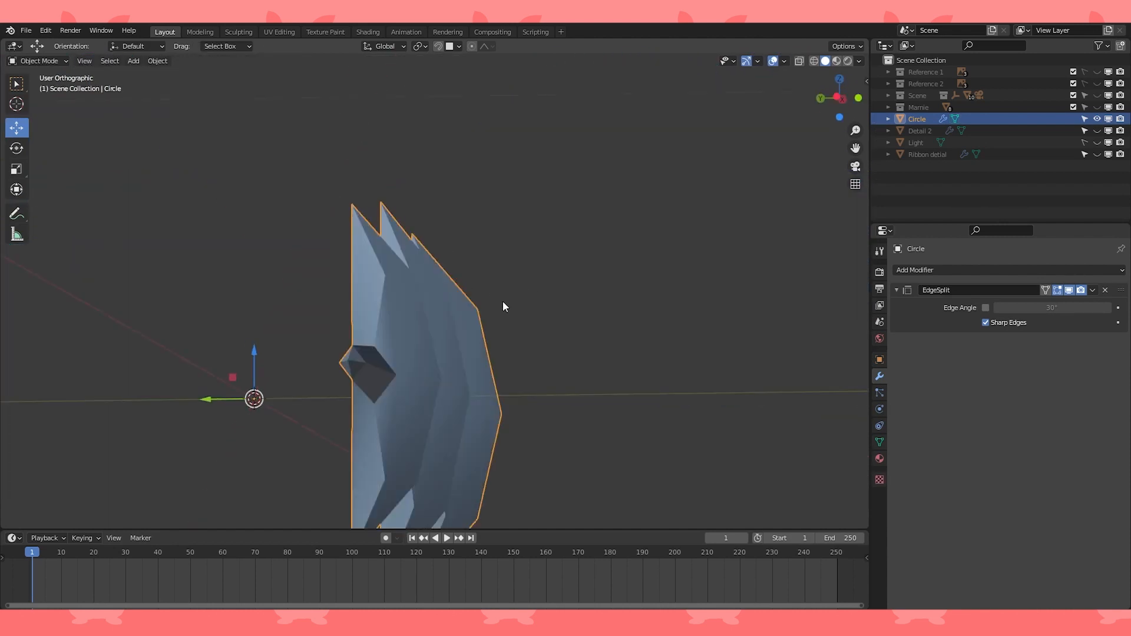
pyautogui.press('7')
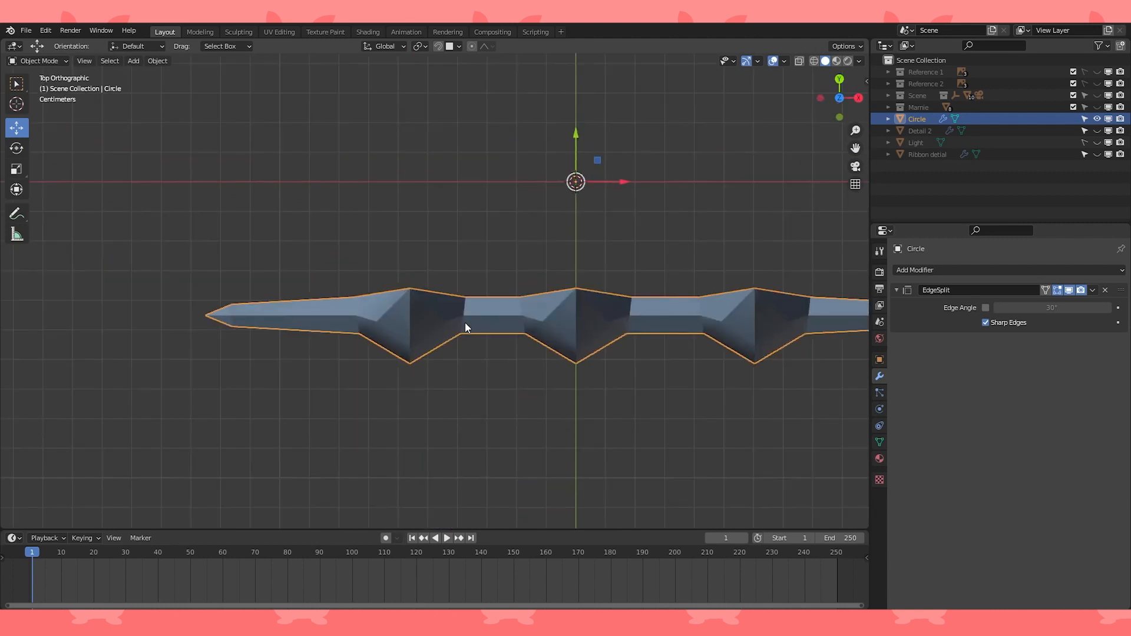
pyautogui.press('Tab')
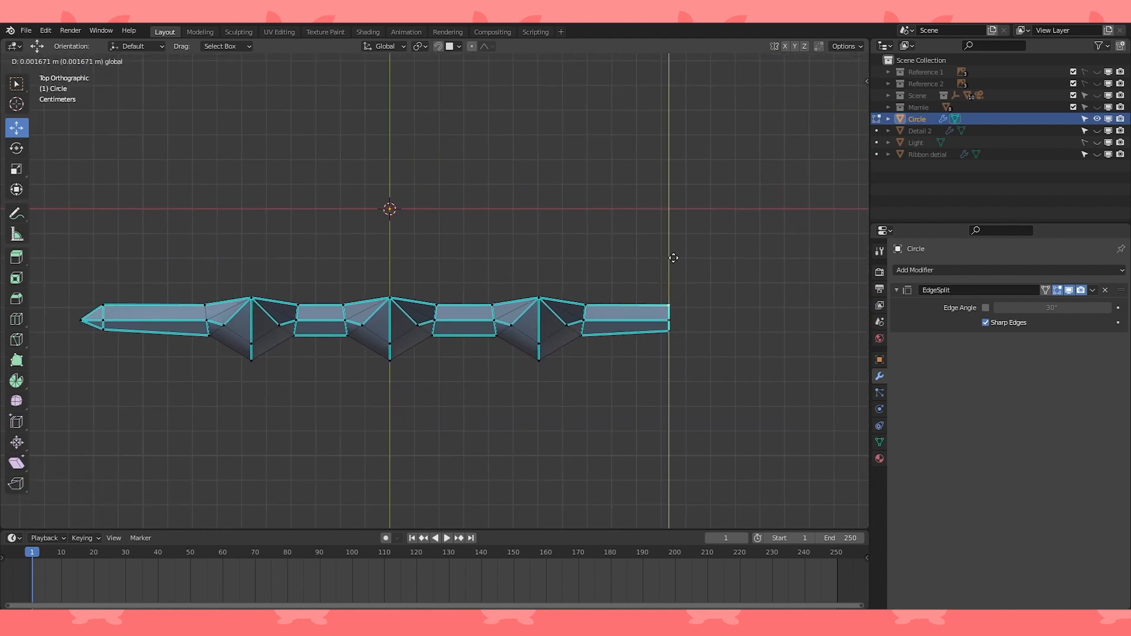
pyautogui.press('Tab')
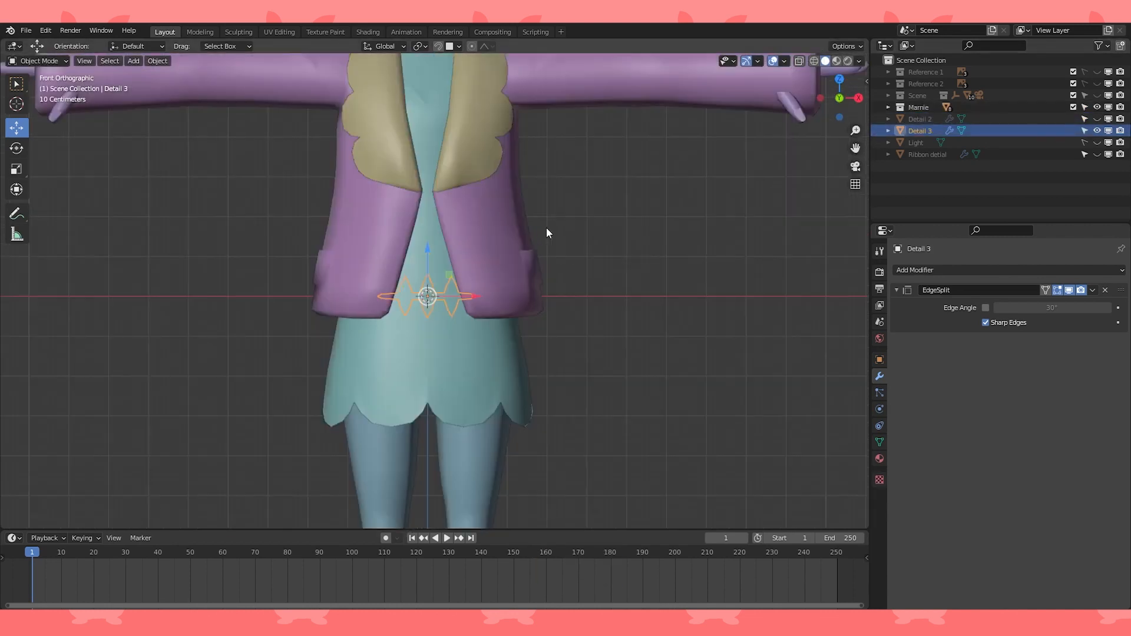
# Move and rotate Detail 3 onto the sleeve near the cuff so it follows the arm
pyautogui.click(157, 60)
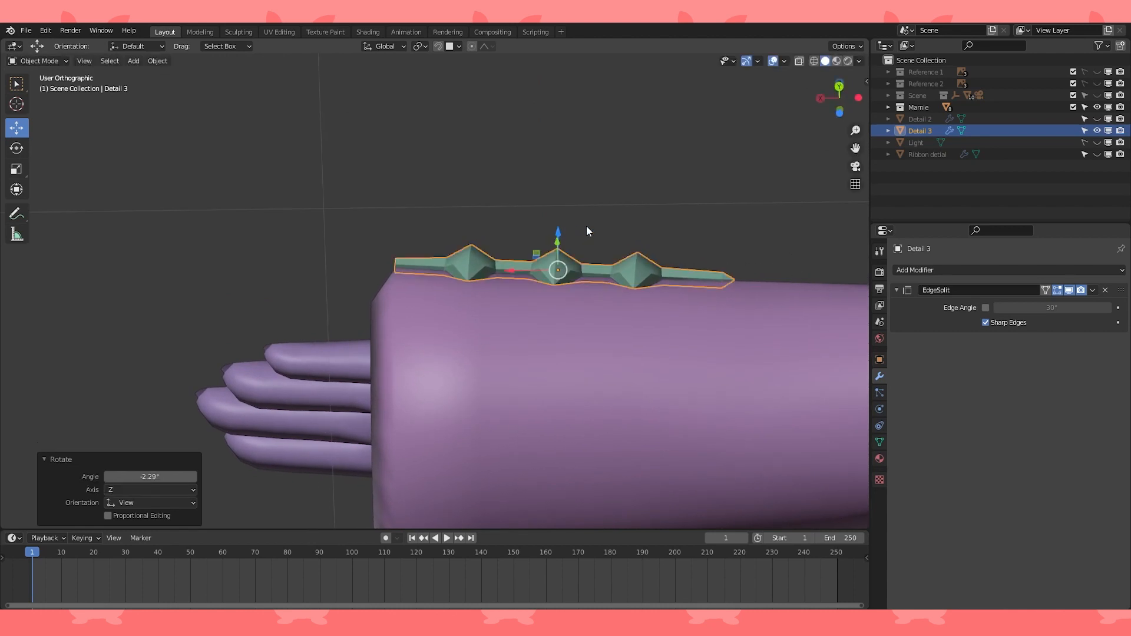
pyautogui.moveTo(554, 271); pyautogui.dragTo(557, 272)
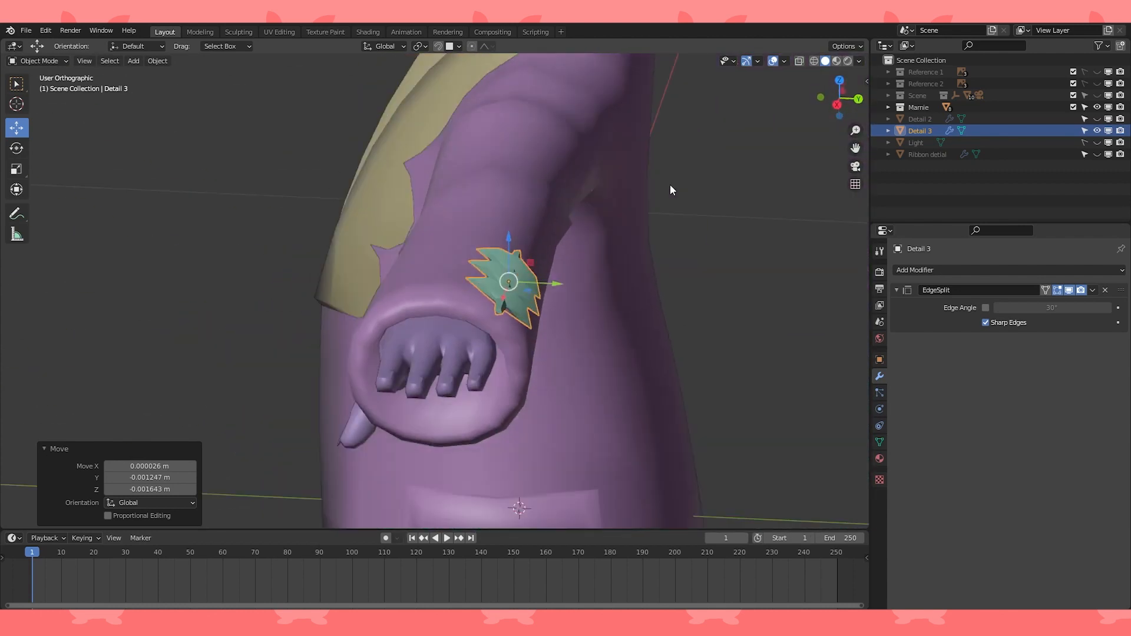
# Bend the Detail 3 spikes with proportional editing so they curve around the sleeve cuff
pyautogui.press('Tab')
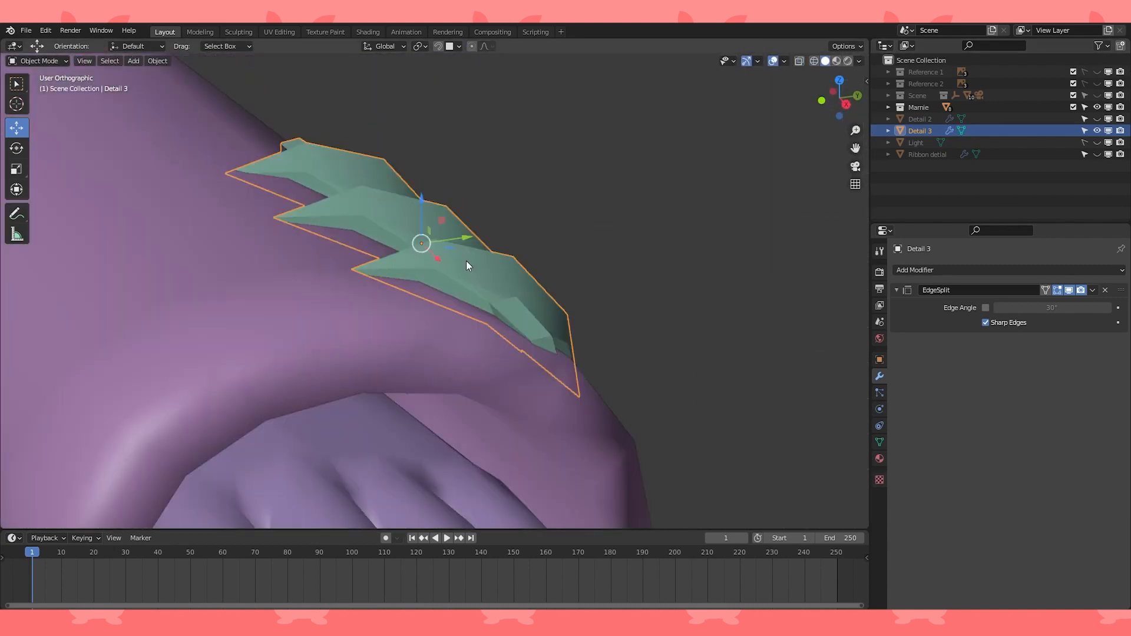
pyautogui.press('Tab')
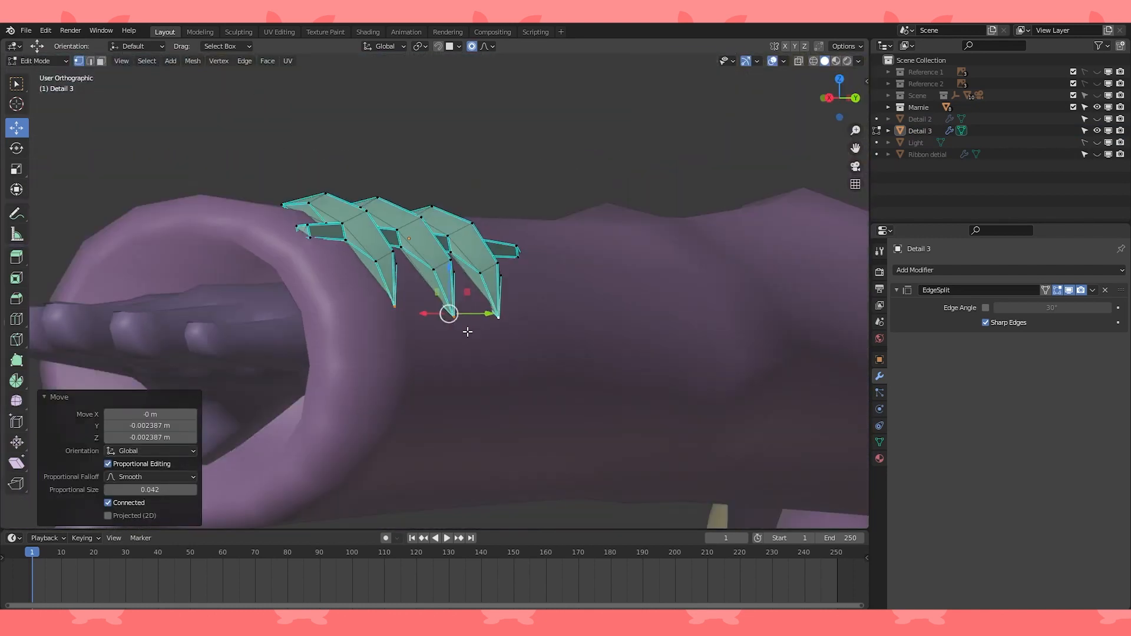
pyautogui.press('Tab')
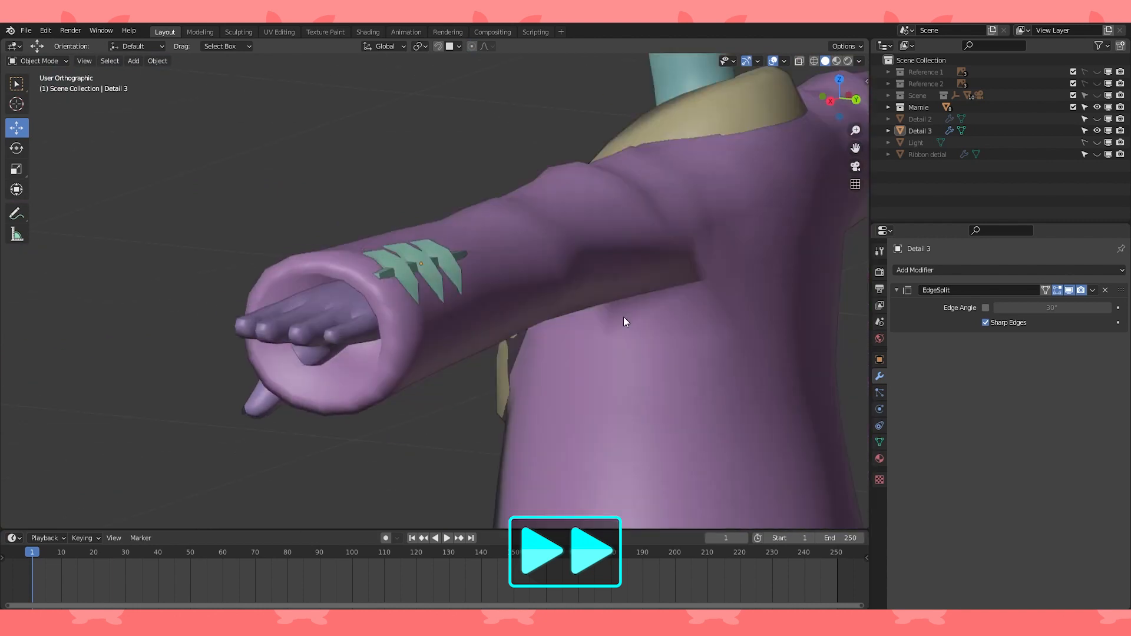
pyautogui.click(812, 60)
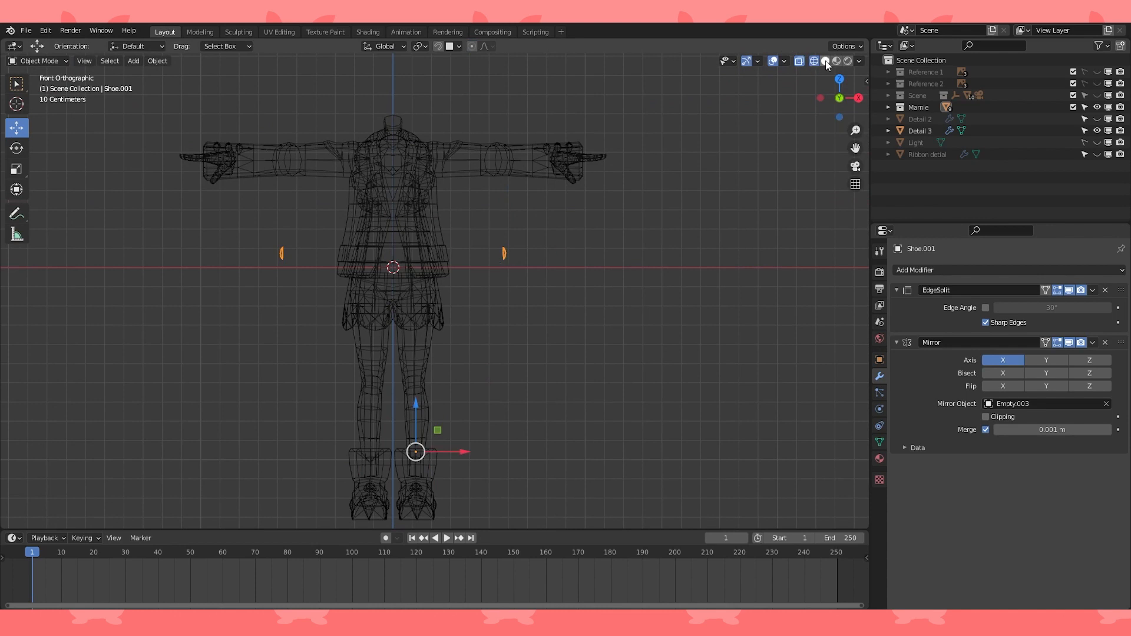
# Create a Detail 4 sphere with origin at geometry, mirrored via Empty.003, scaled into paired lapel buttons
pyautogui.click(824, 60)
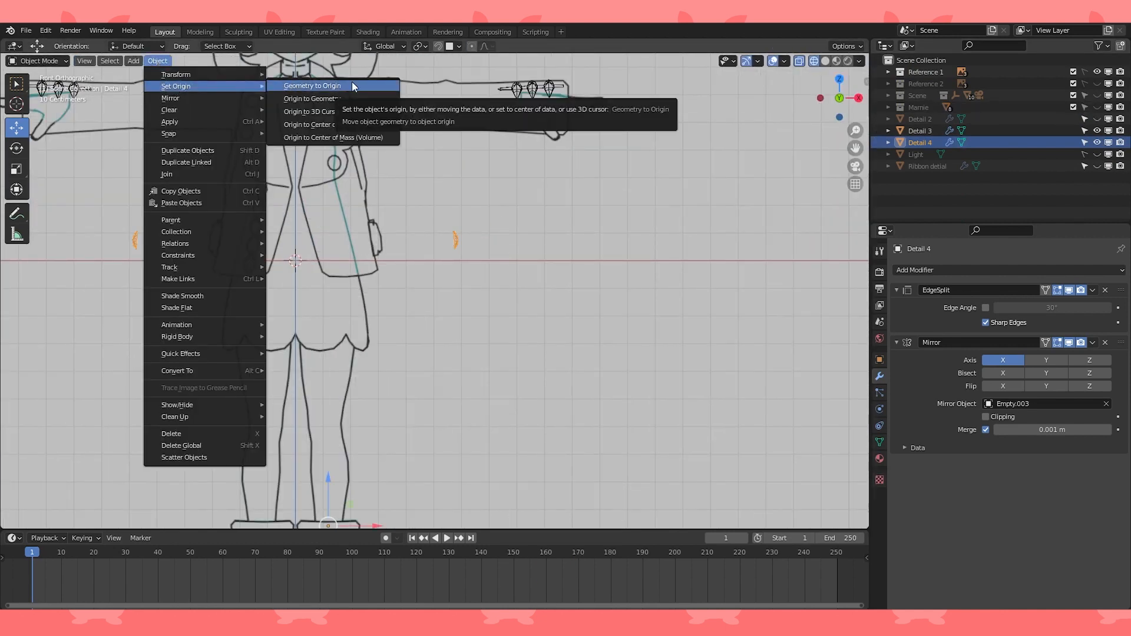
pyautogui.click(311, 86)
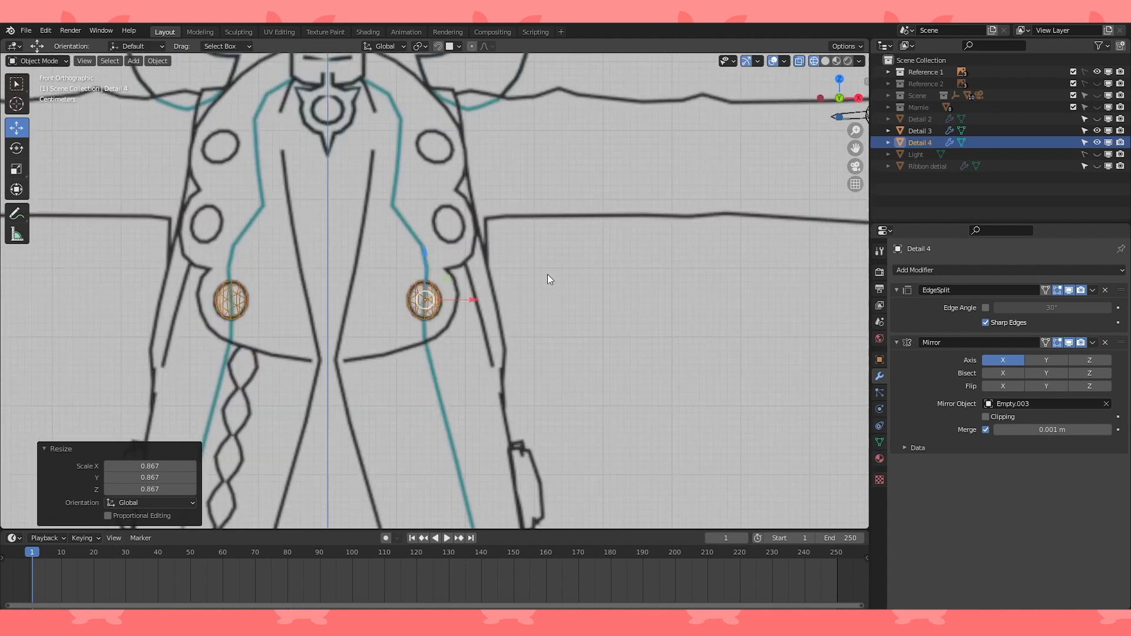
# Duplicate and move the button geometry to each lapel position on both sides of the coat
pyautogui.press('Tab')
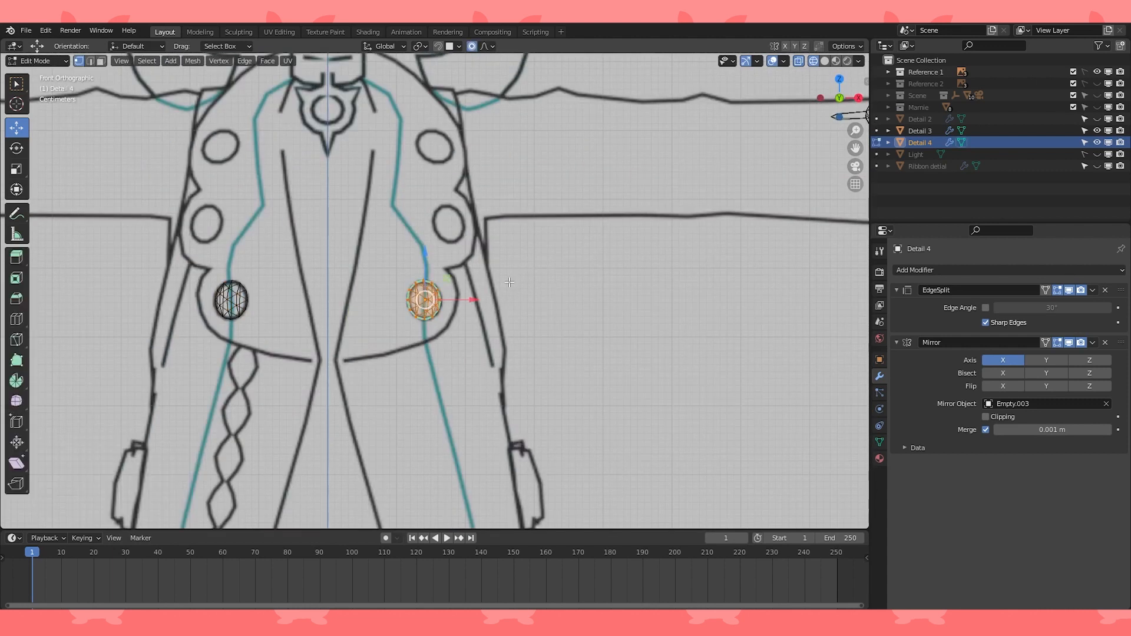
pyautogui.moveTo(423, 298); pyautogui.dragTo(452, 225)
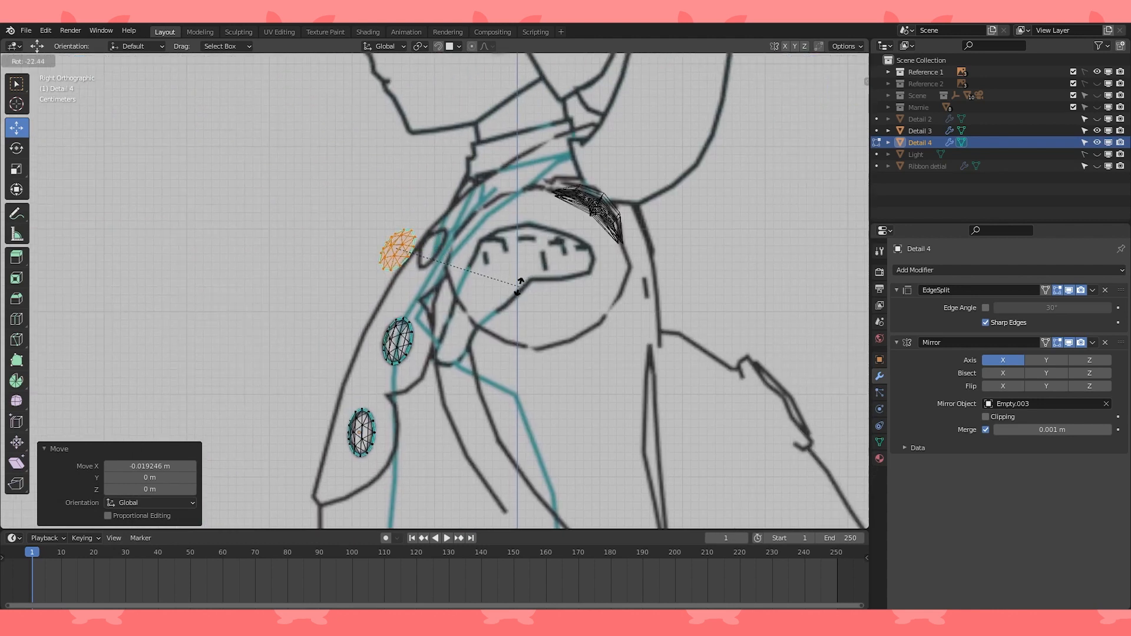
pyautogui.press('Tab')
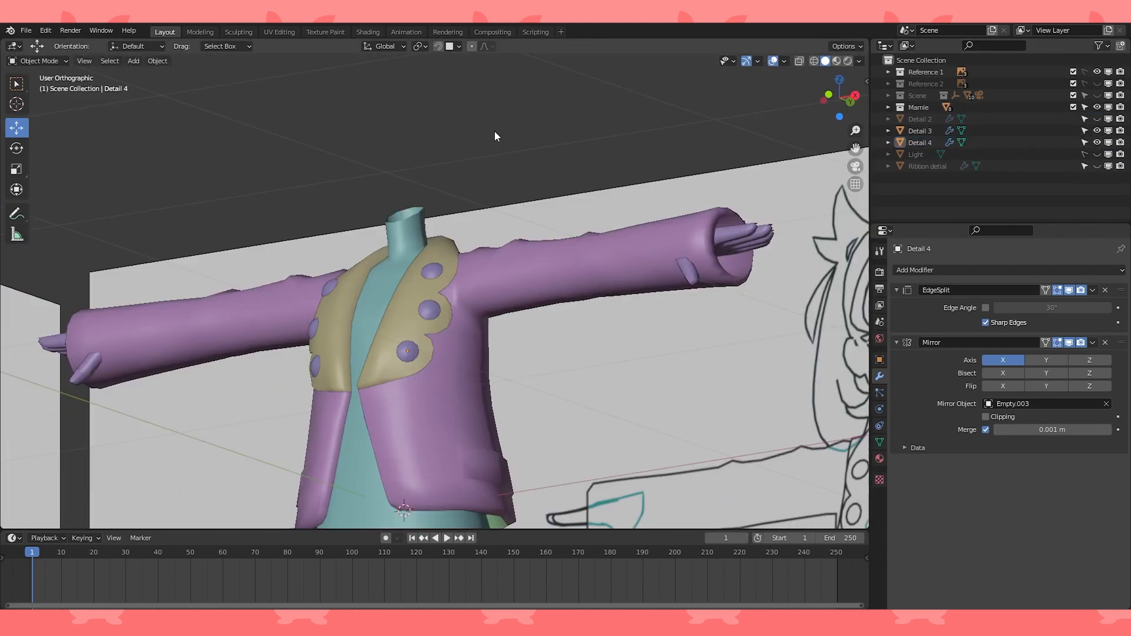
# Give the Ribbon detail bow an Edge Split modifier and mark its fold edges sharp
pyautogui.press('KP_1')
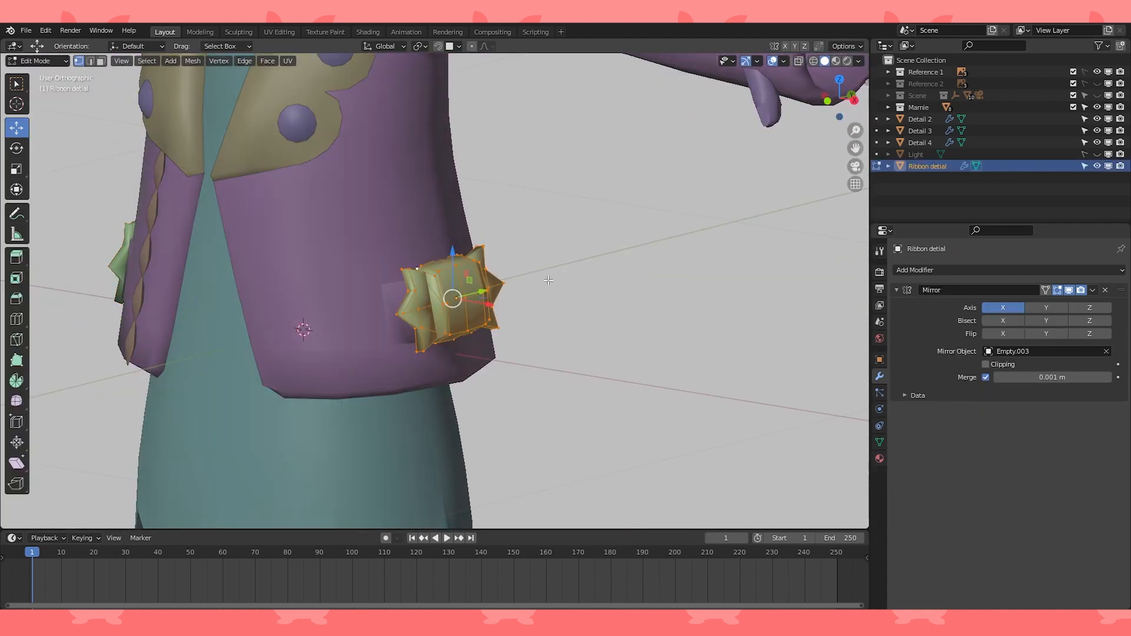
pyautogui.click(915, 270)
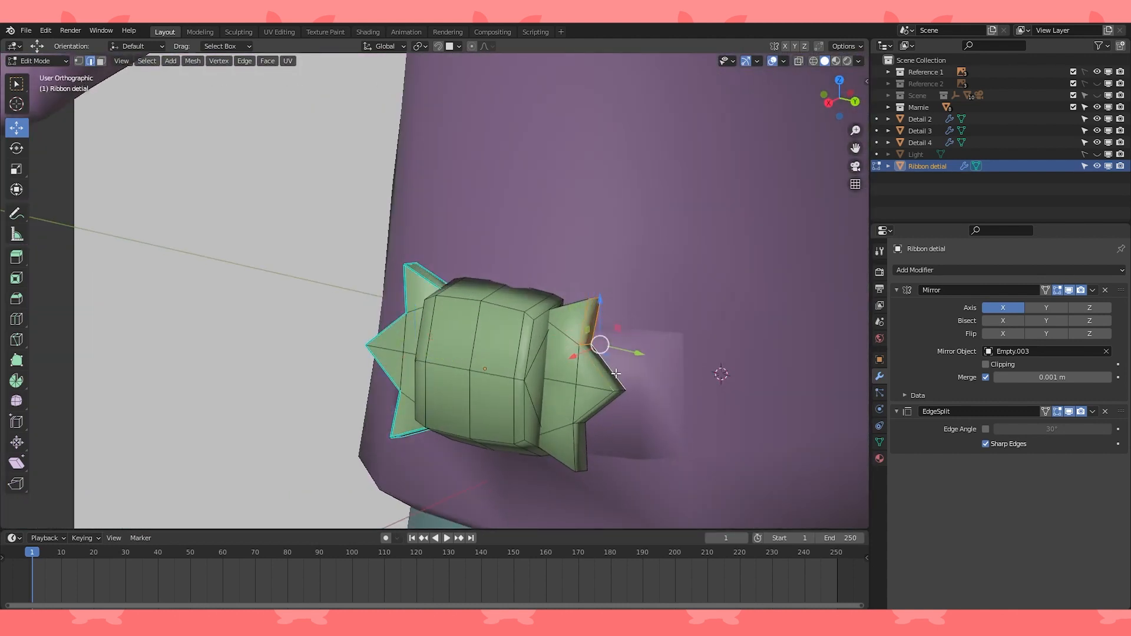
pyautogui.moveTo(599, 346); pyautogui.dragTo(587, 392)
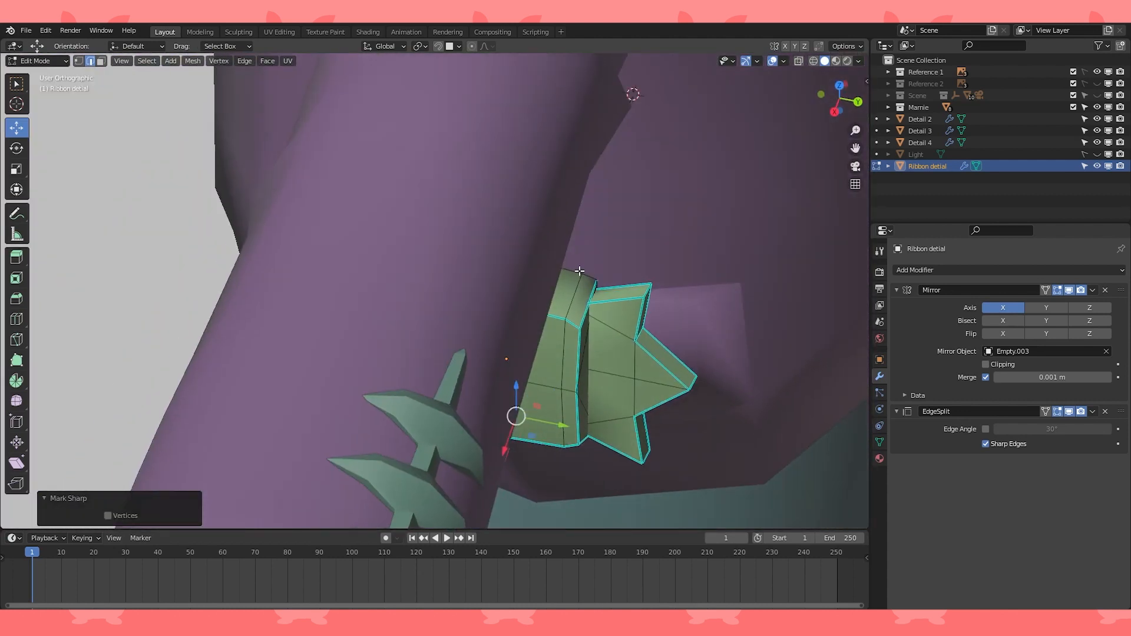
pyautogui.click(245, 60)
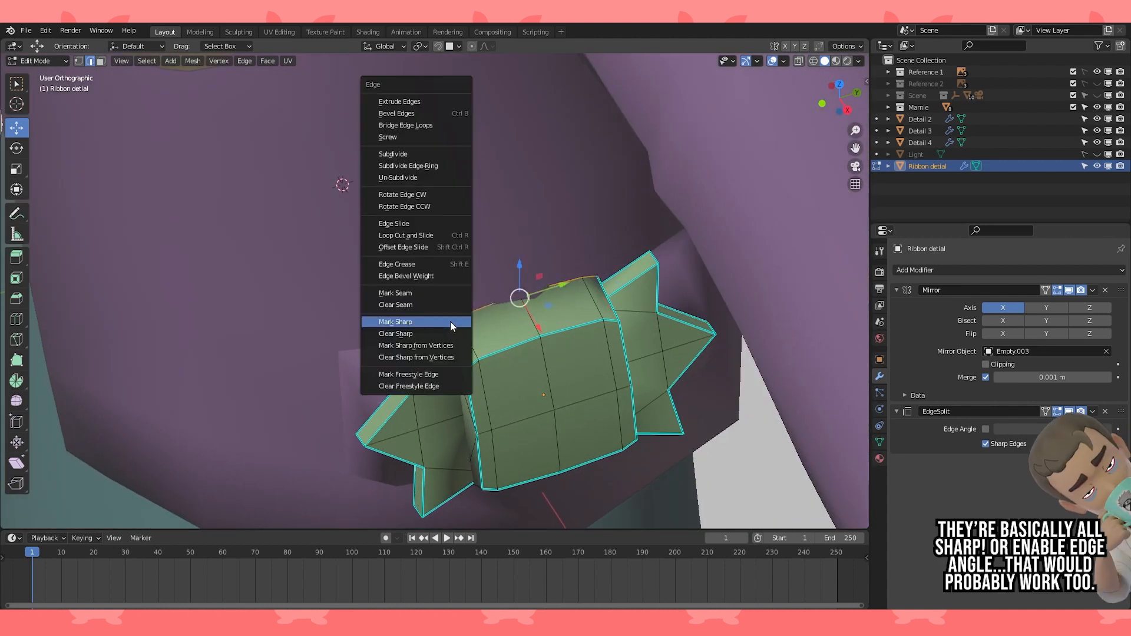
pyautogui.click(396, 321)
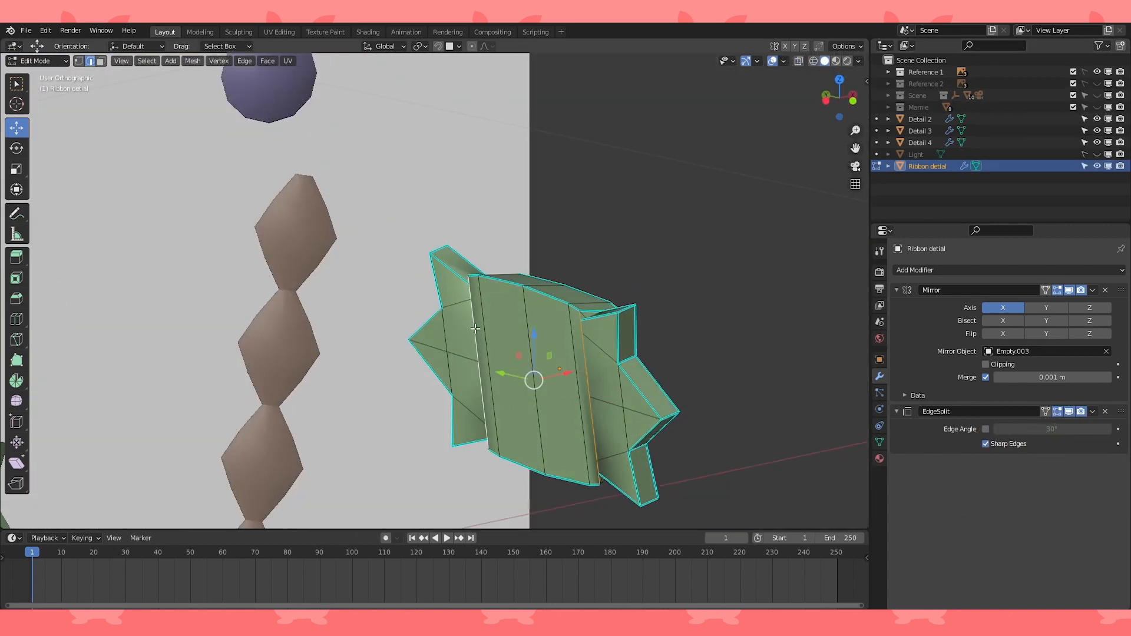
pyautogui.press('h')
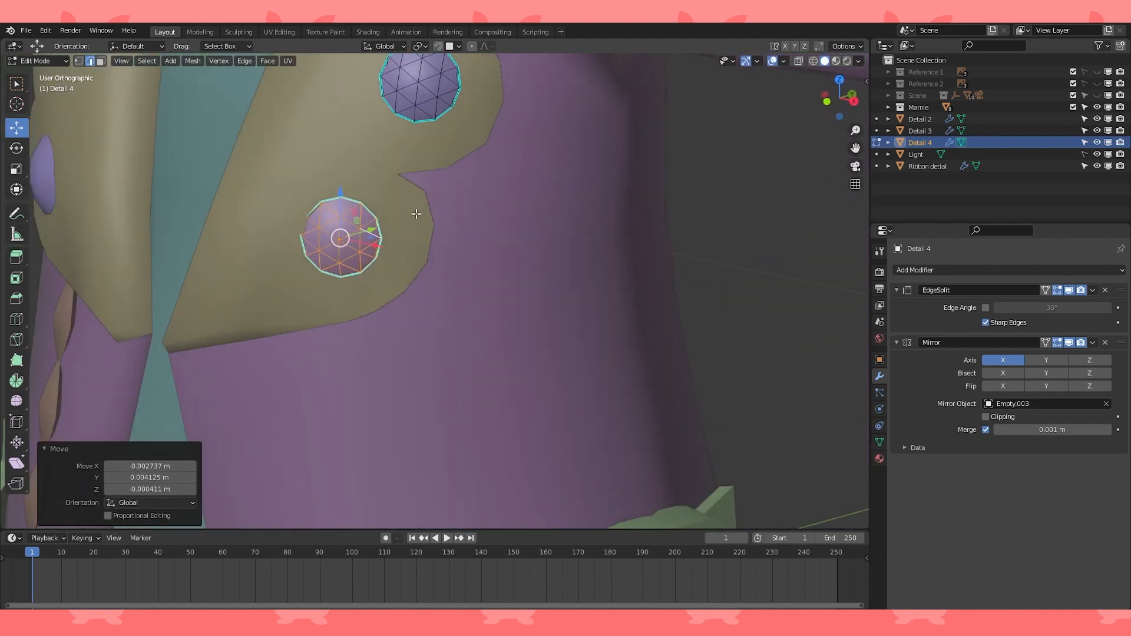
# Rotate the selected lapel button and reposition it from the top view
pyautogui.press('r')
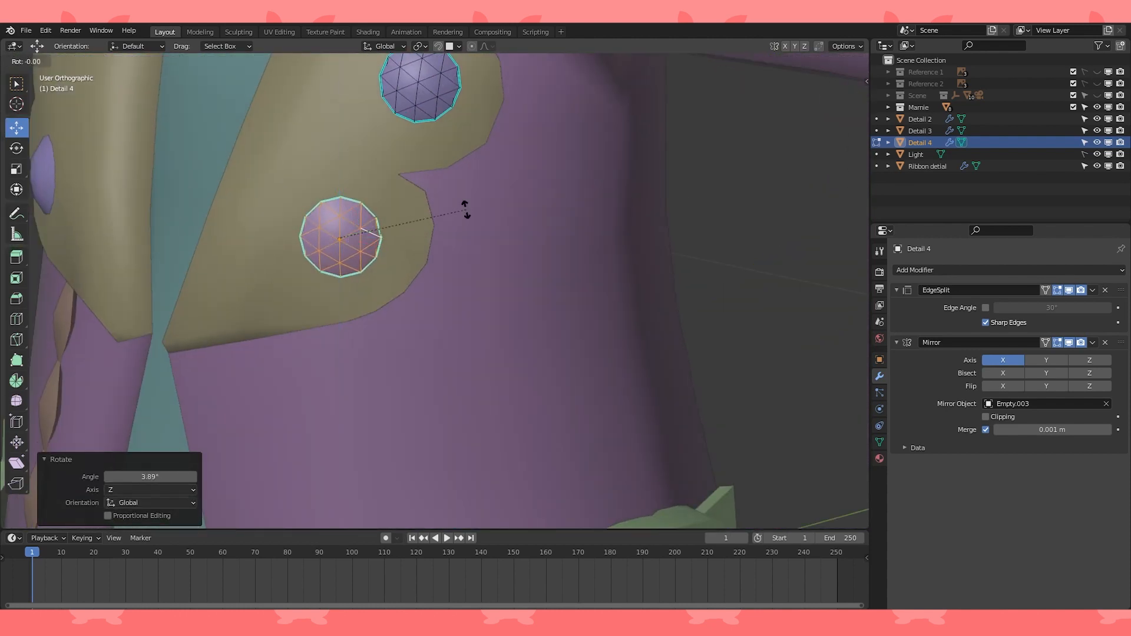
pyautogui.press('Tab')
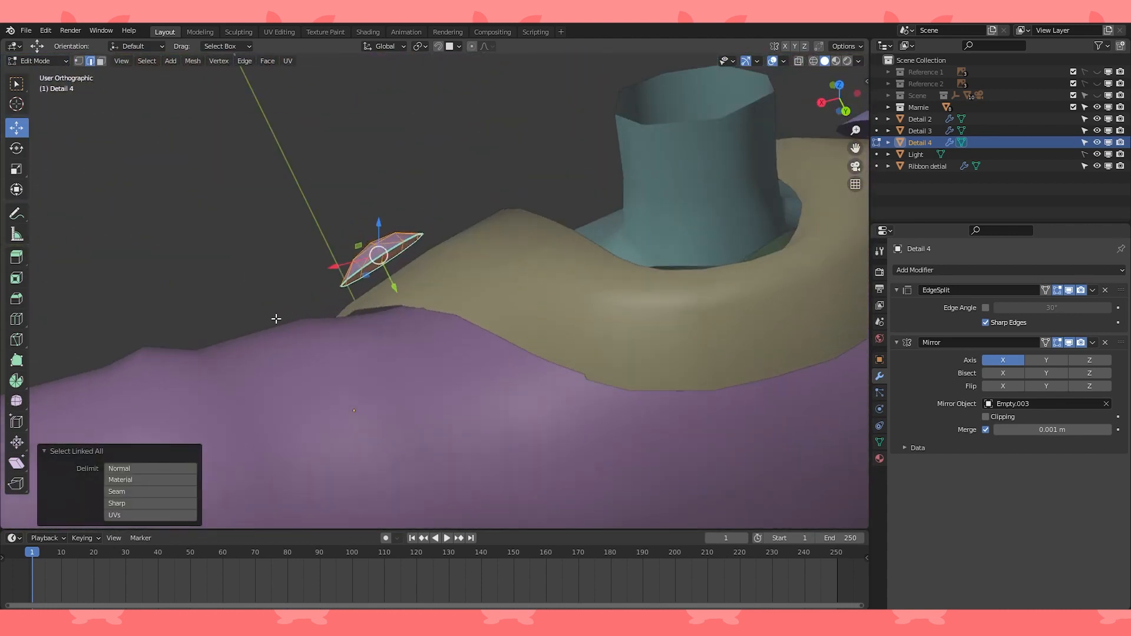
pyautogui.press('KP_7')
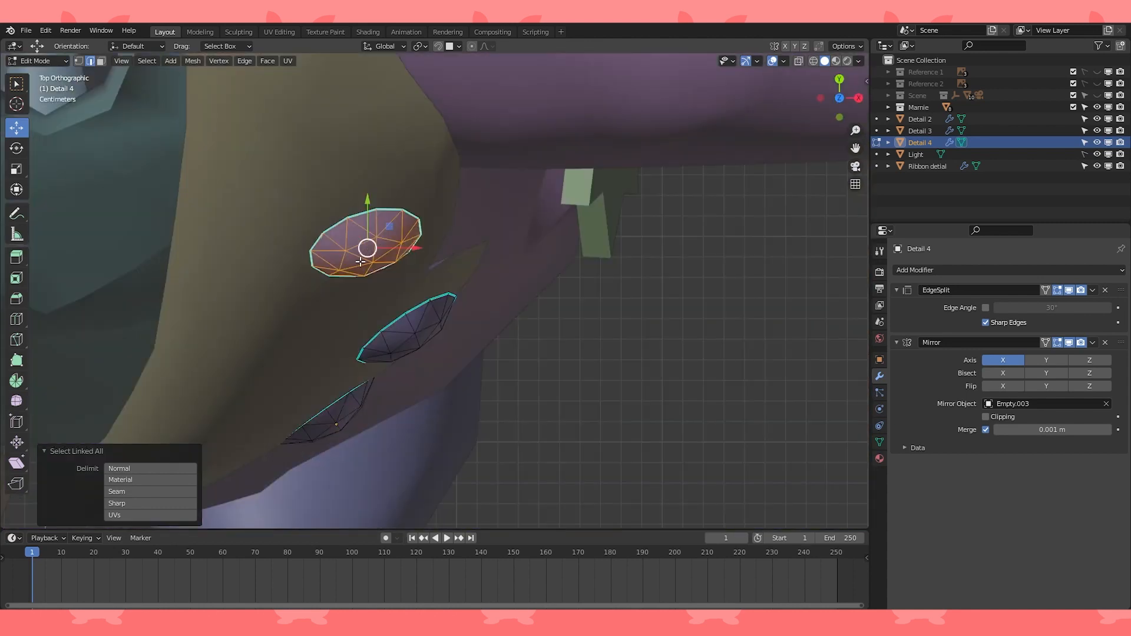
pyautogui.moveTo(368, 198)
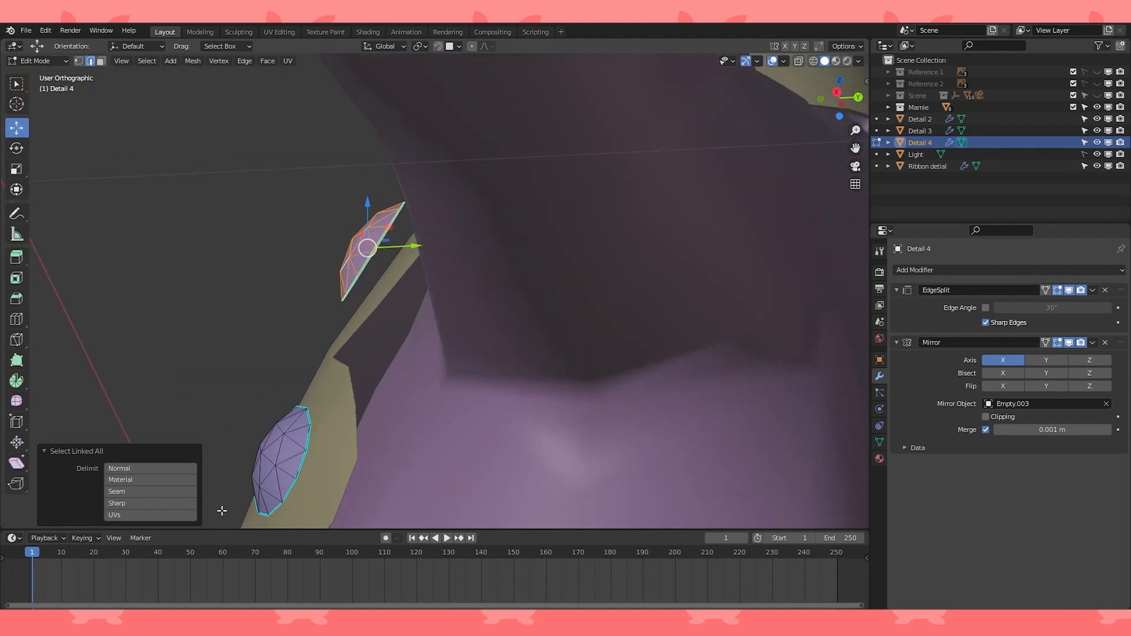
pyautogui.moveTo(368, 246); pyautogui.dragTo(382, 262)
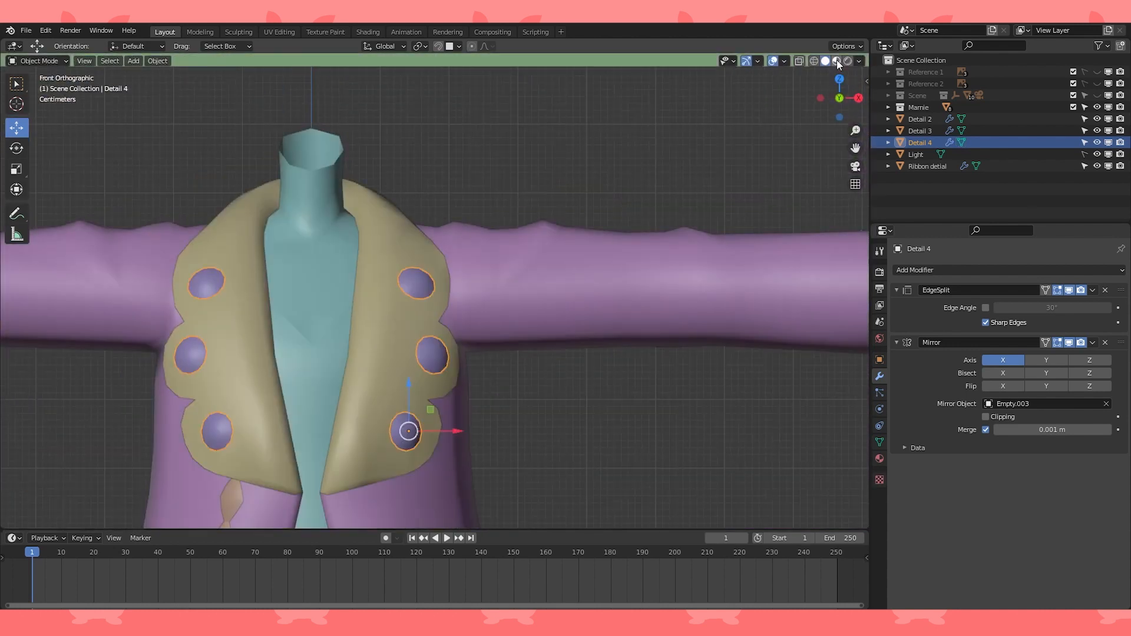
# Nudge the button flush with the lapel, toggling X-ray to check against the reference
pyautogui.click(814, 61)
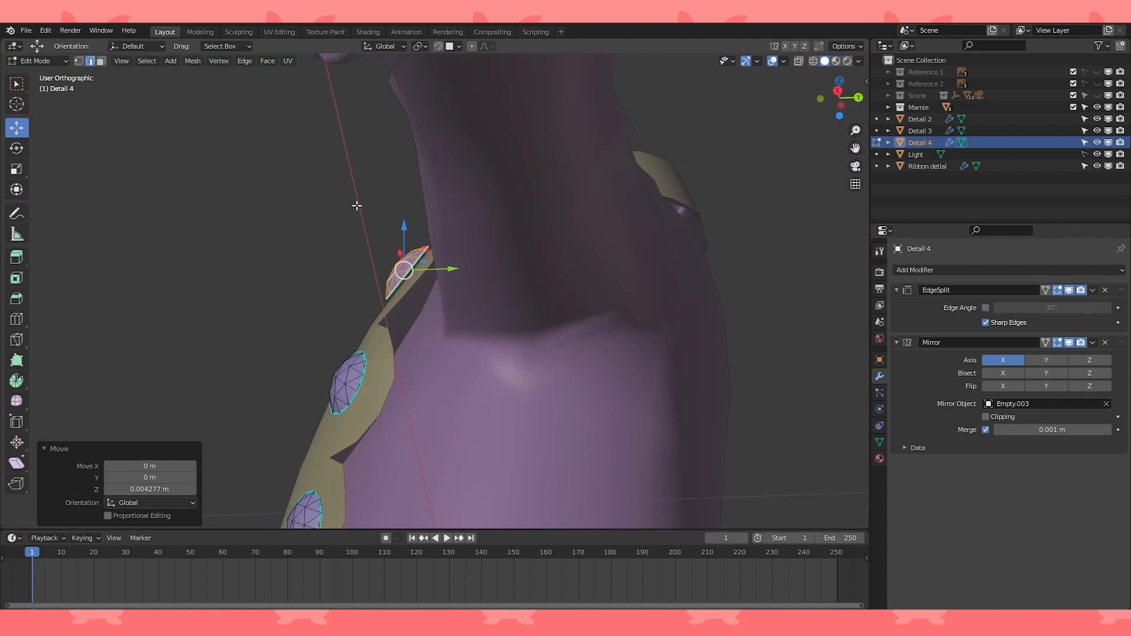
pyautogui.moveTo(404, 271); pyautogui.dragTo(448, 272)
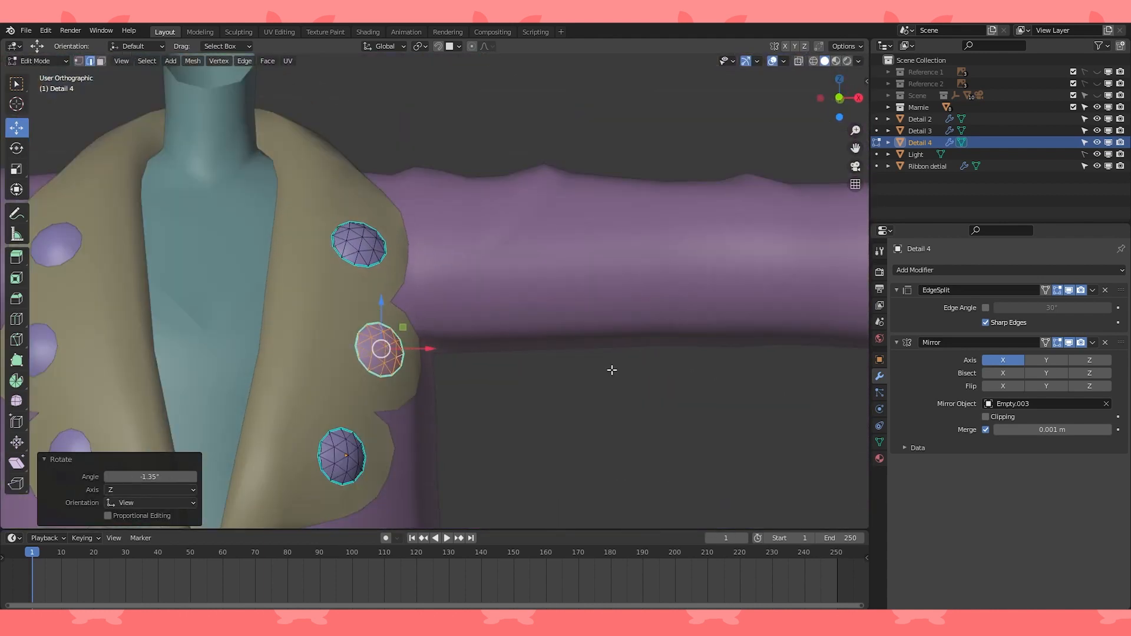
pyautogui.click(814, 60)
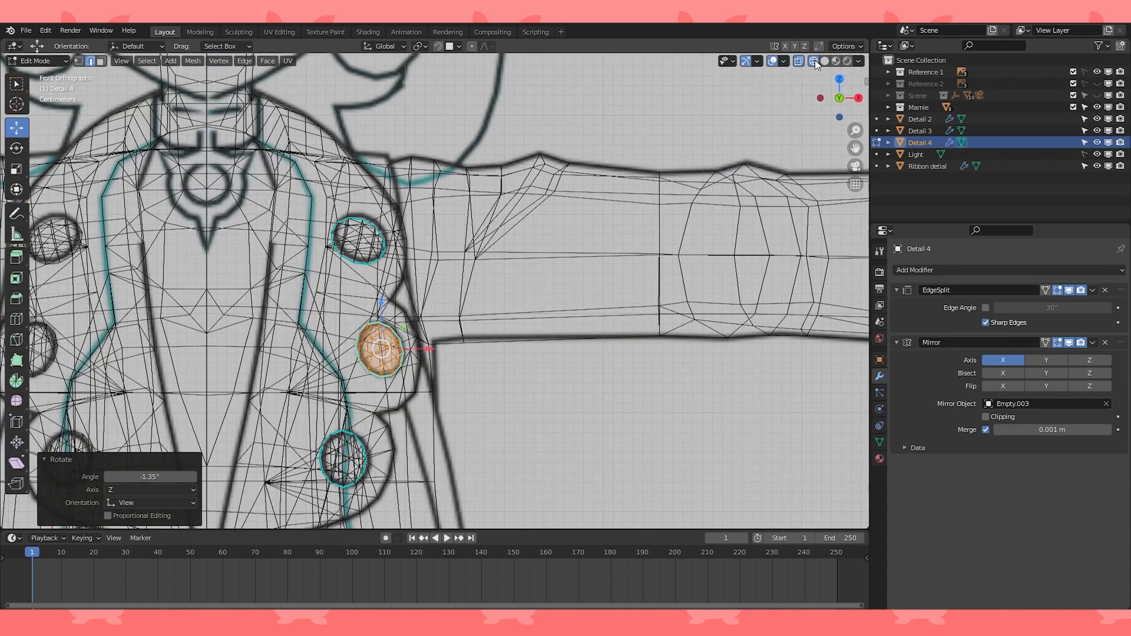